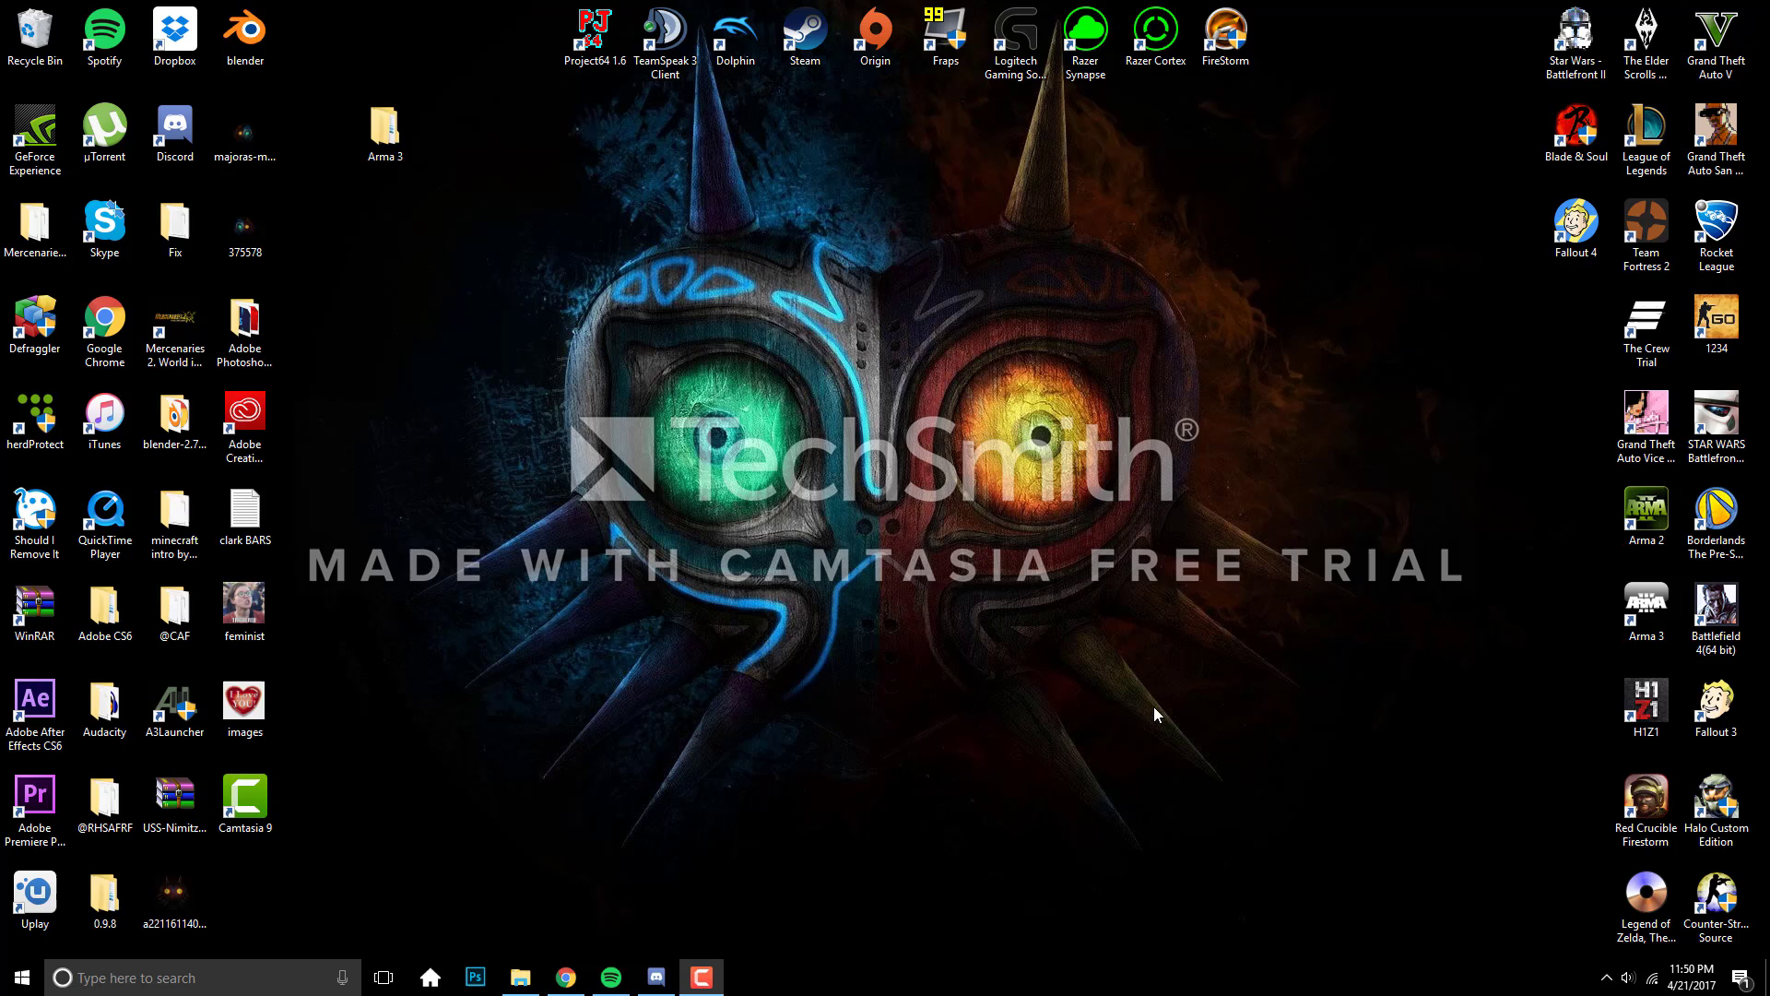
mouse_move(1206, 697)
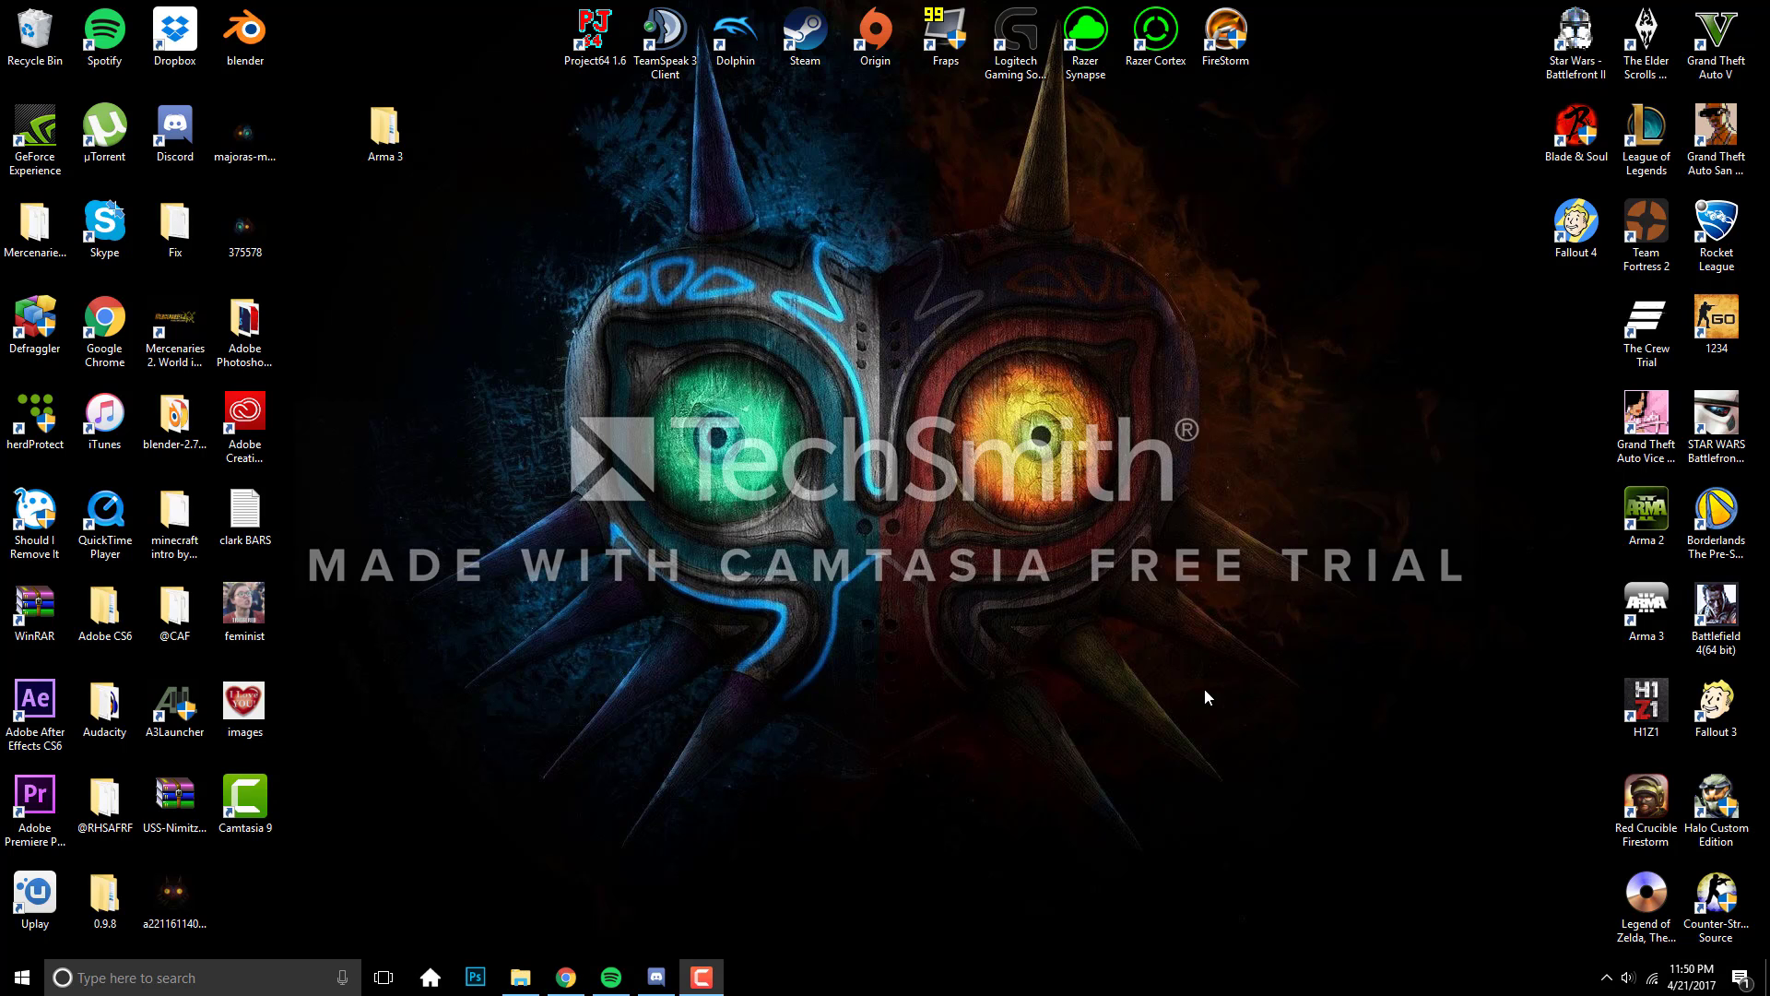
mouse_move(609, 977)
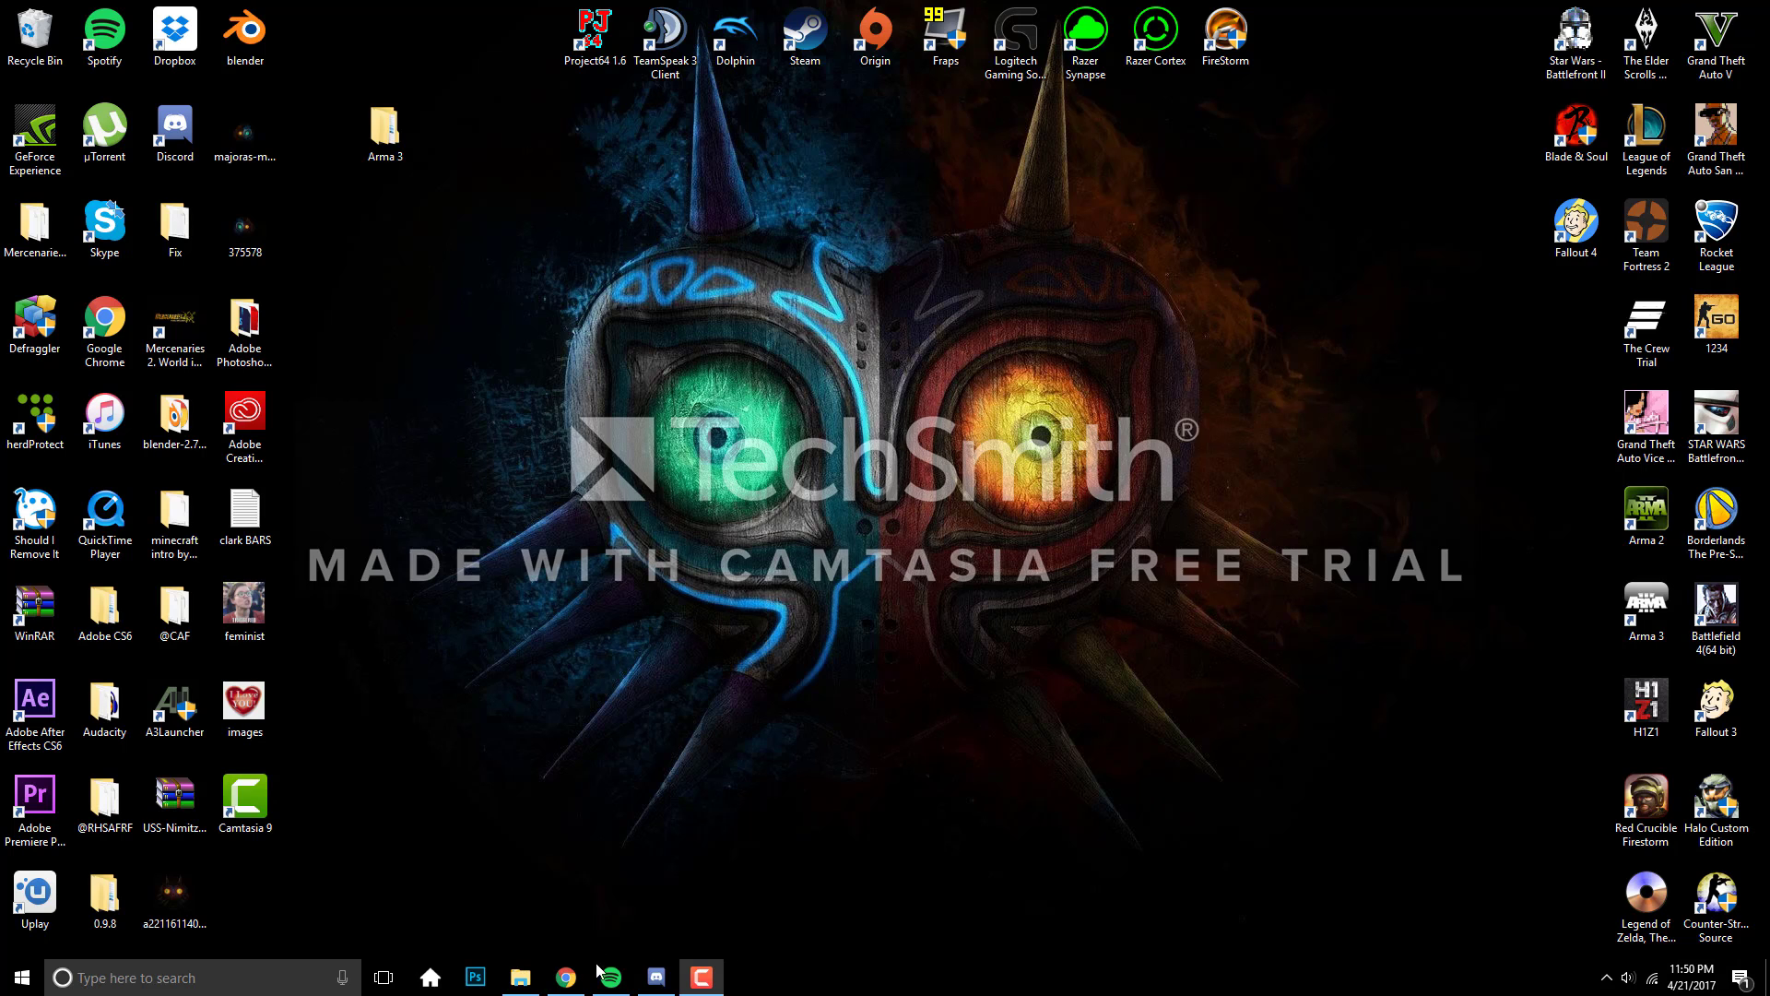
Step: Search Google for 'youtube to mp3' in a new Chrome tab
click(564, 977)
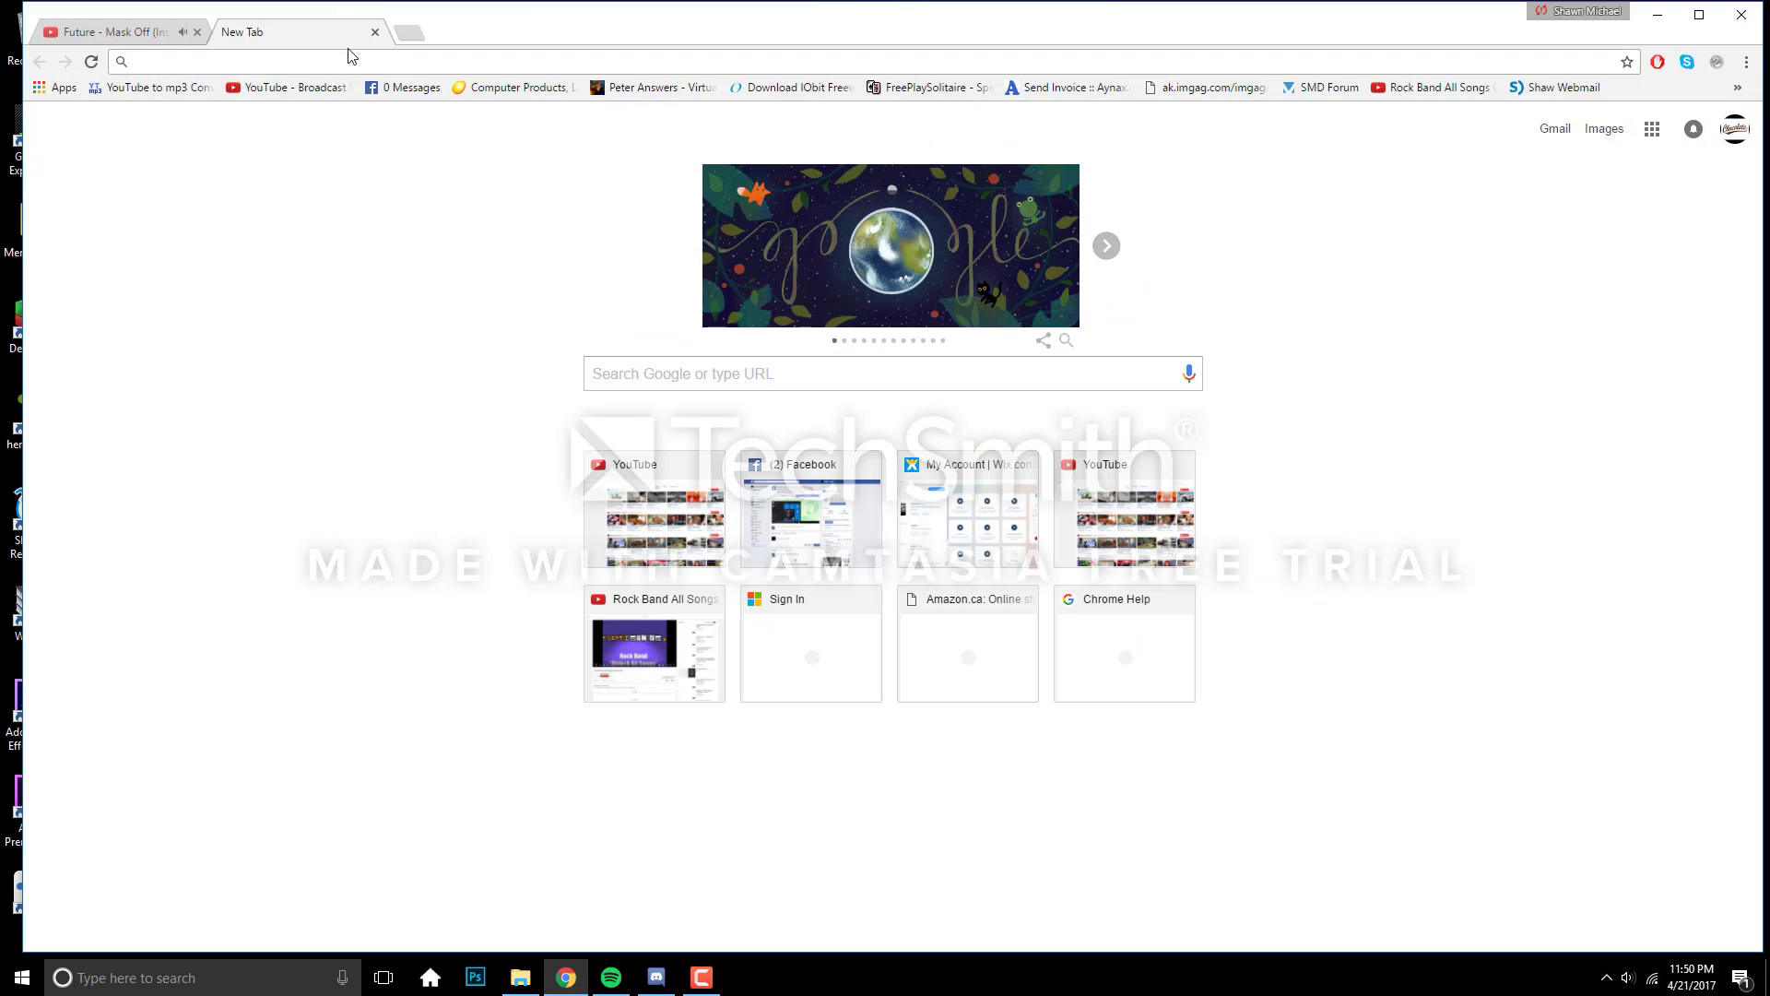
mouse_move(201, 59)
text(youtube to mp3)
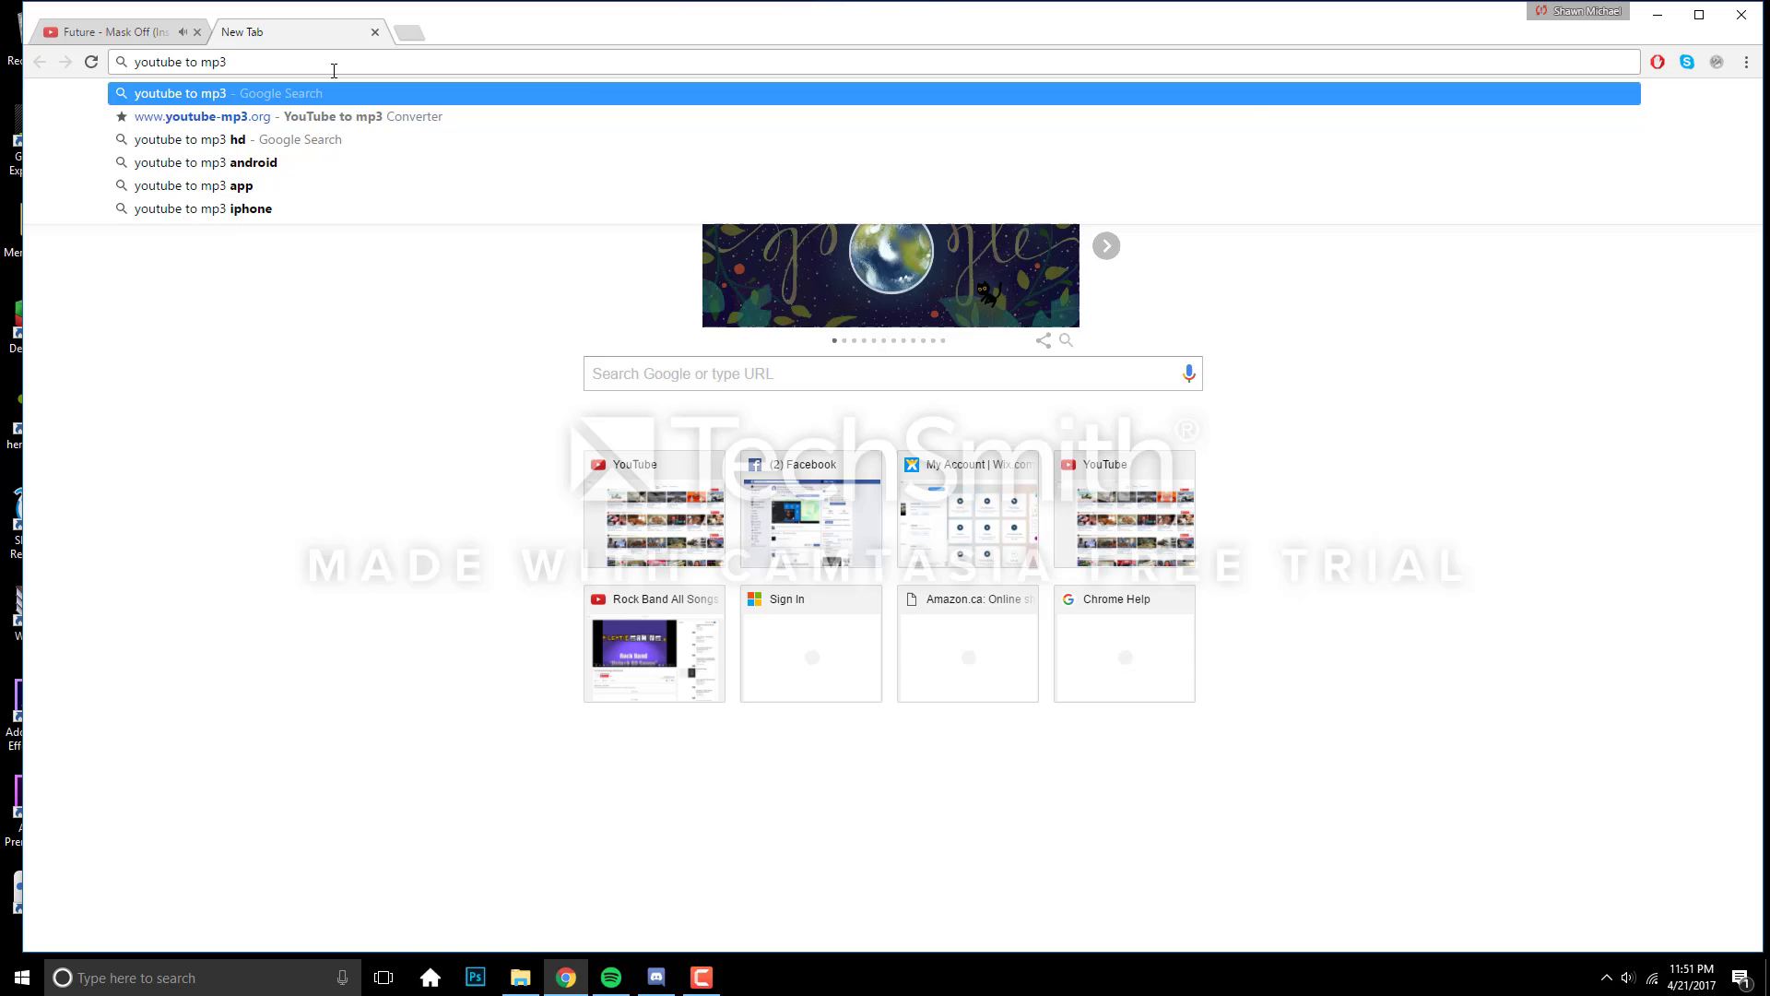
key(Return)
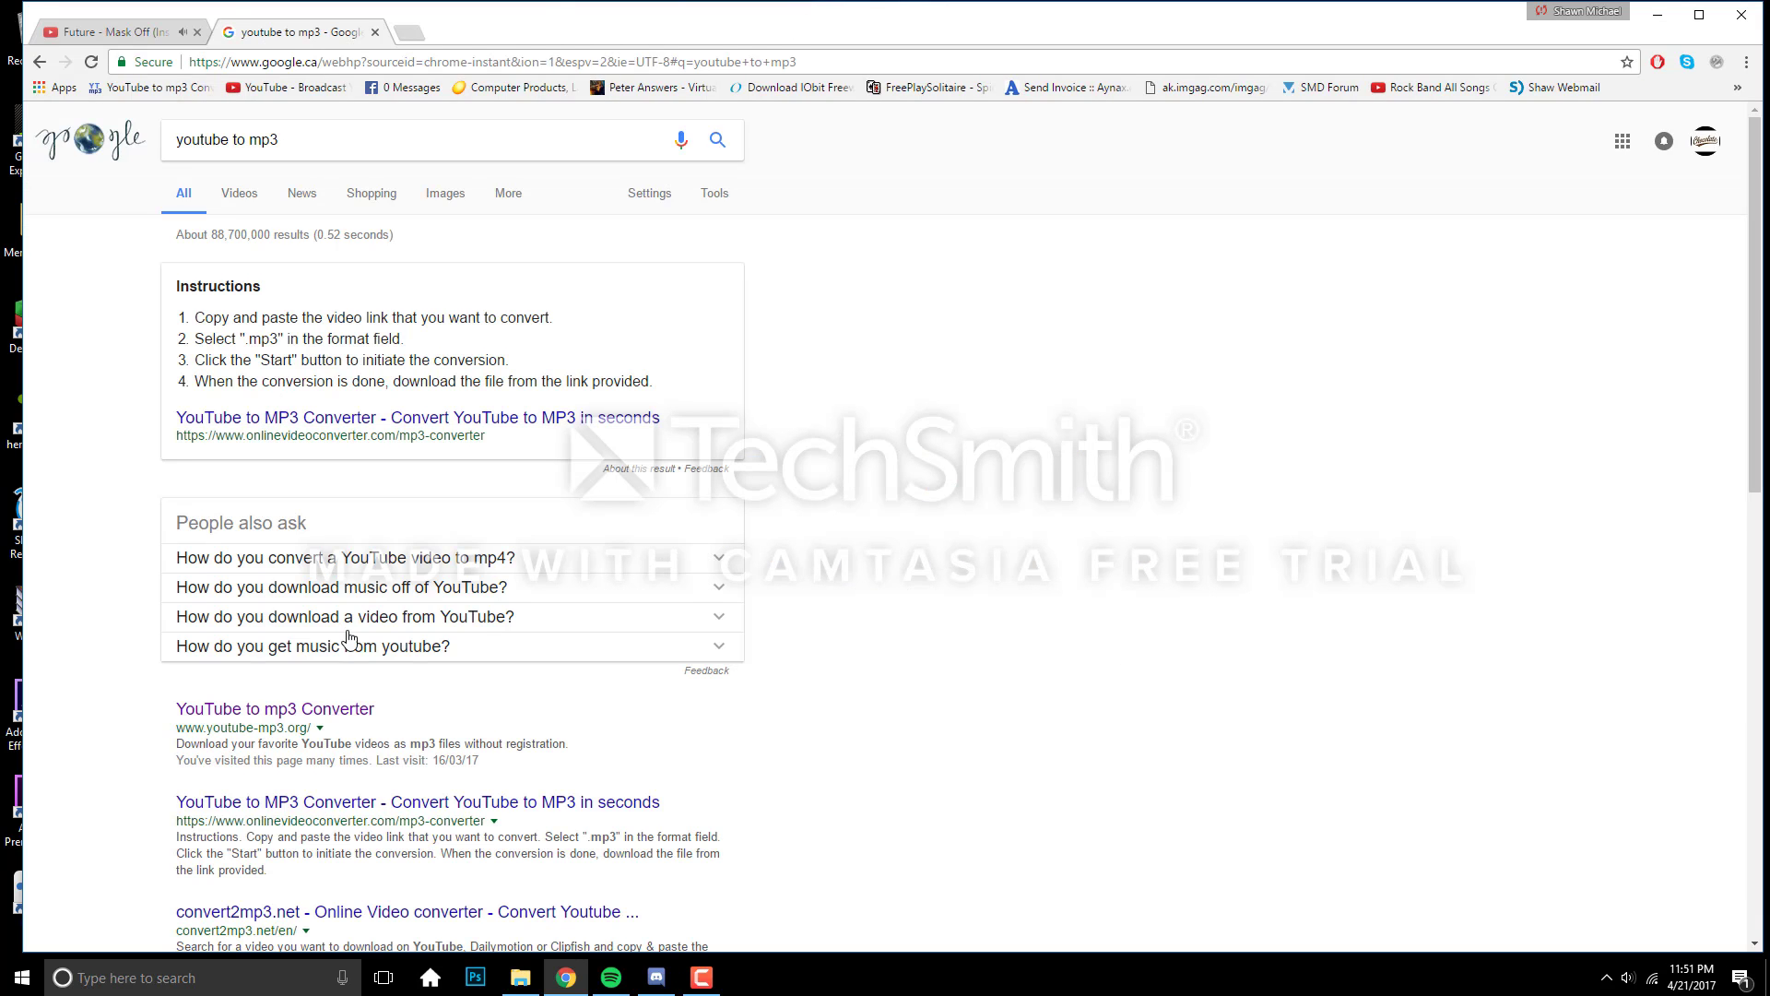
Step: Load youtube-mp3.org, dismiss the pop-up page and convert the pre-filled video link
click(274, 708)
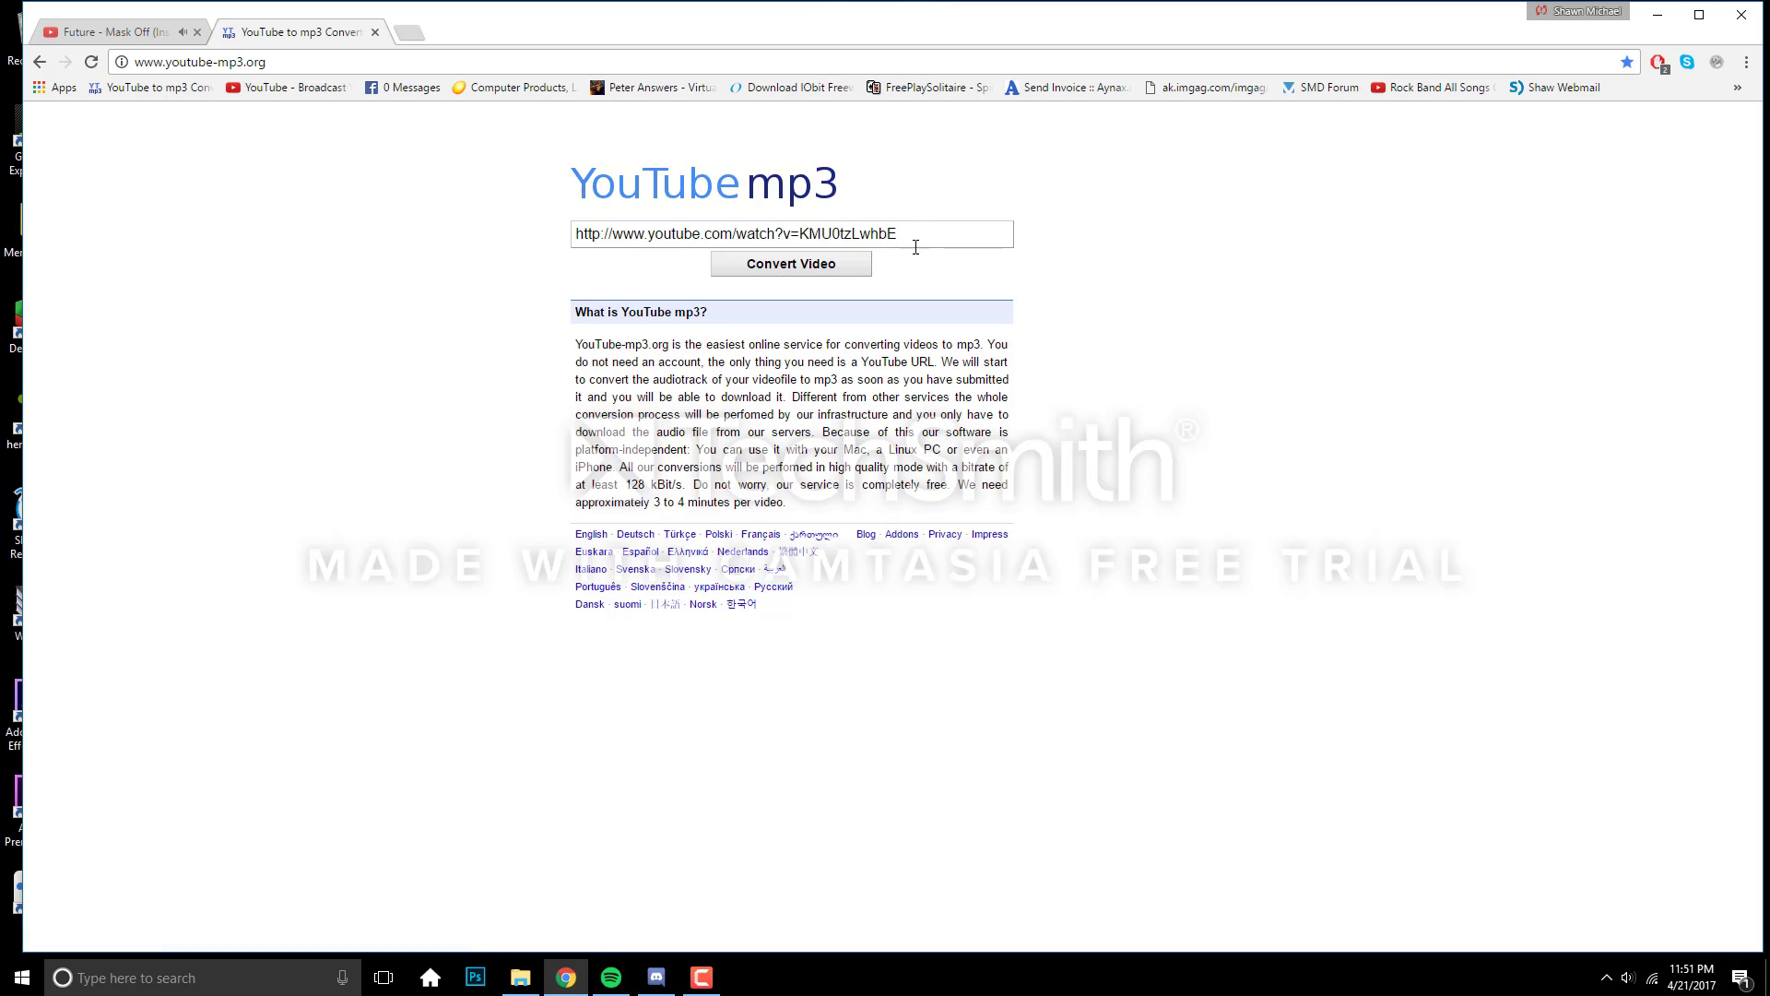
click(791, 264)
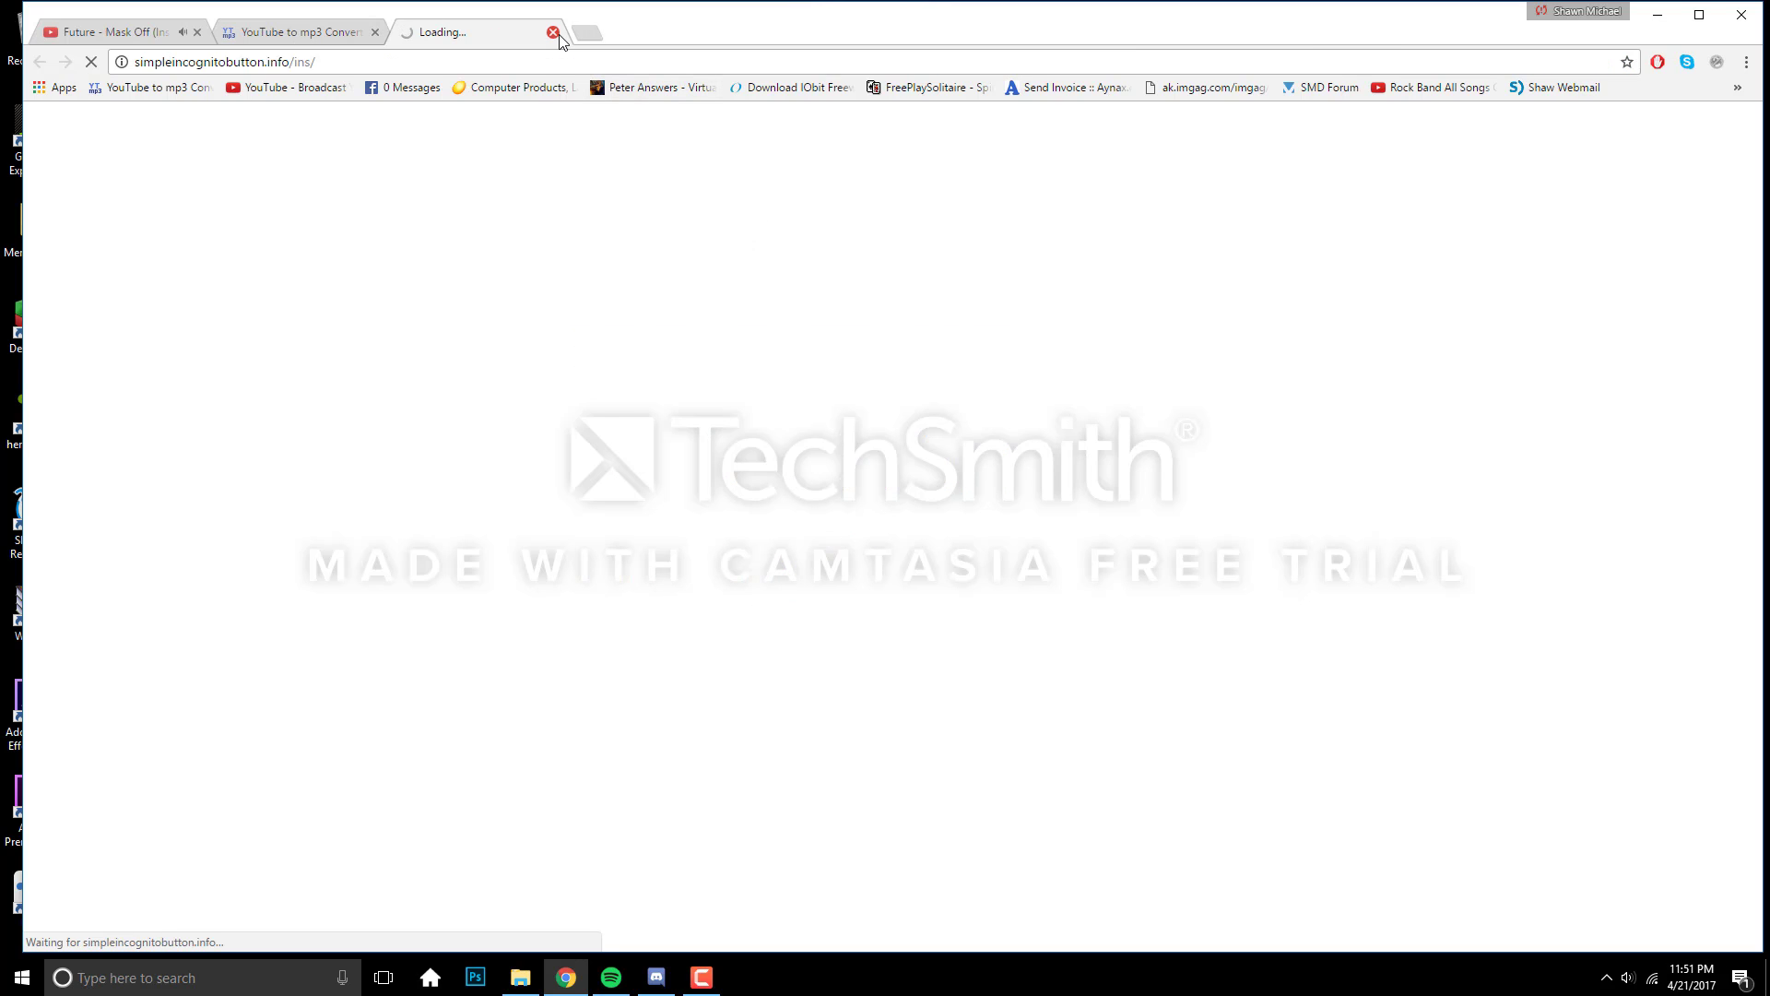
click(551, 31)
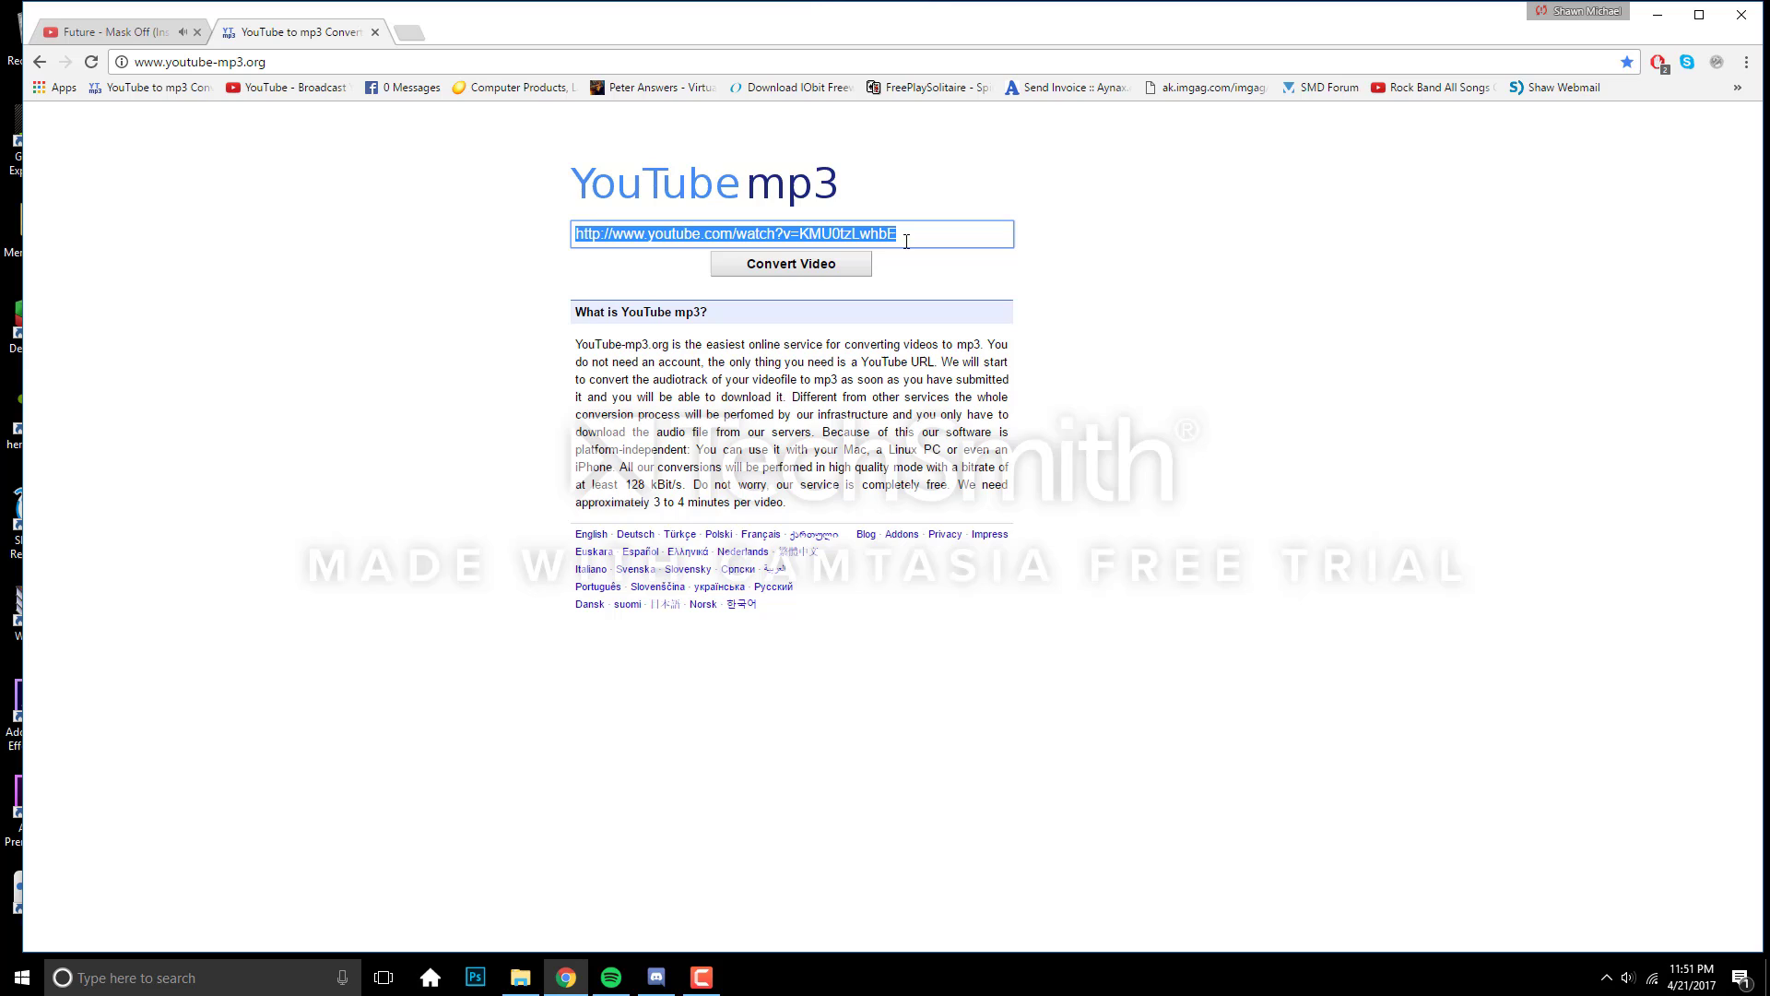
click(791, 264)
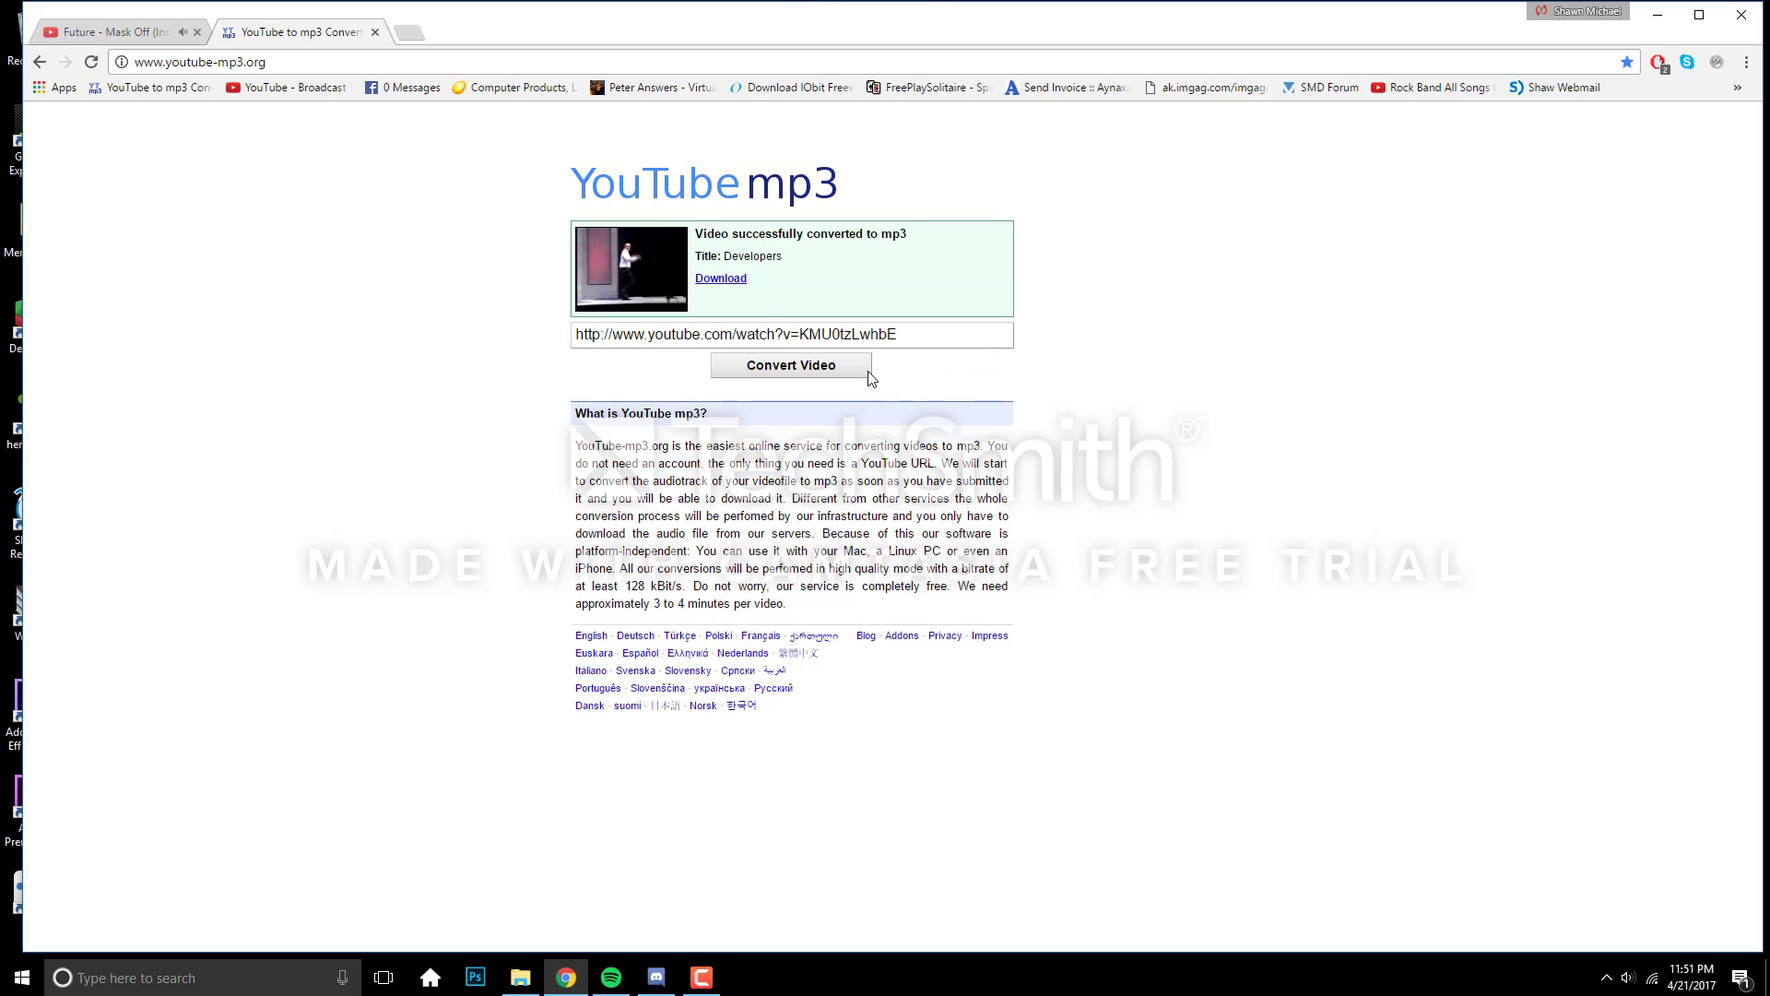
mouse_move(721, 278)
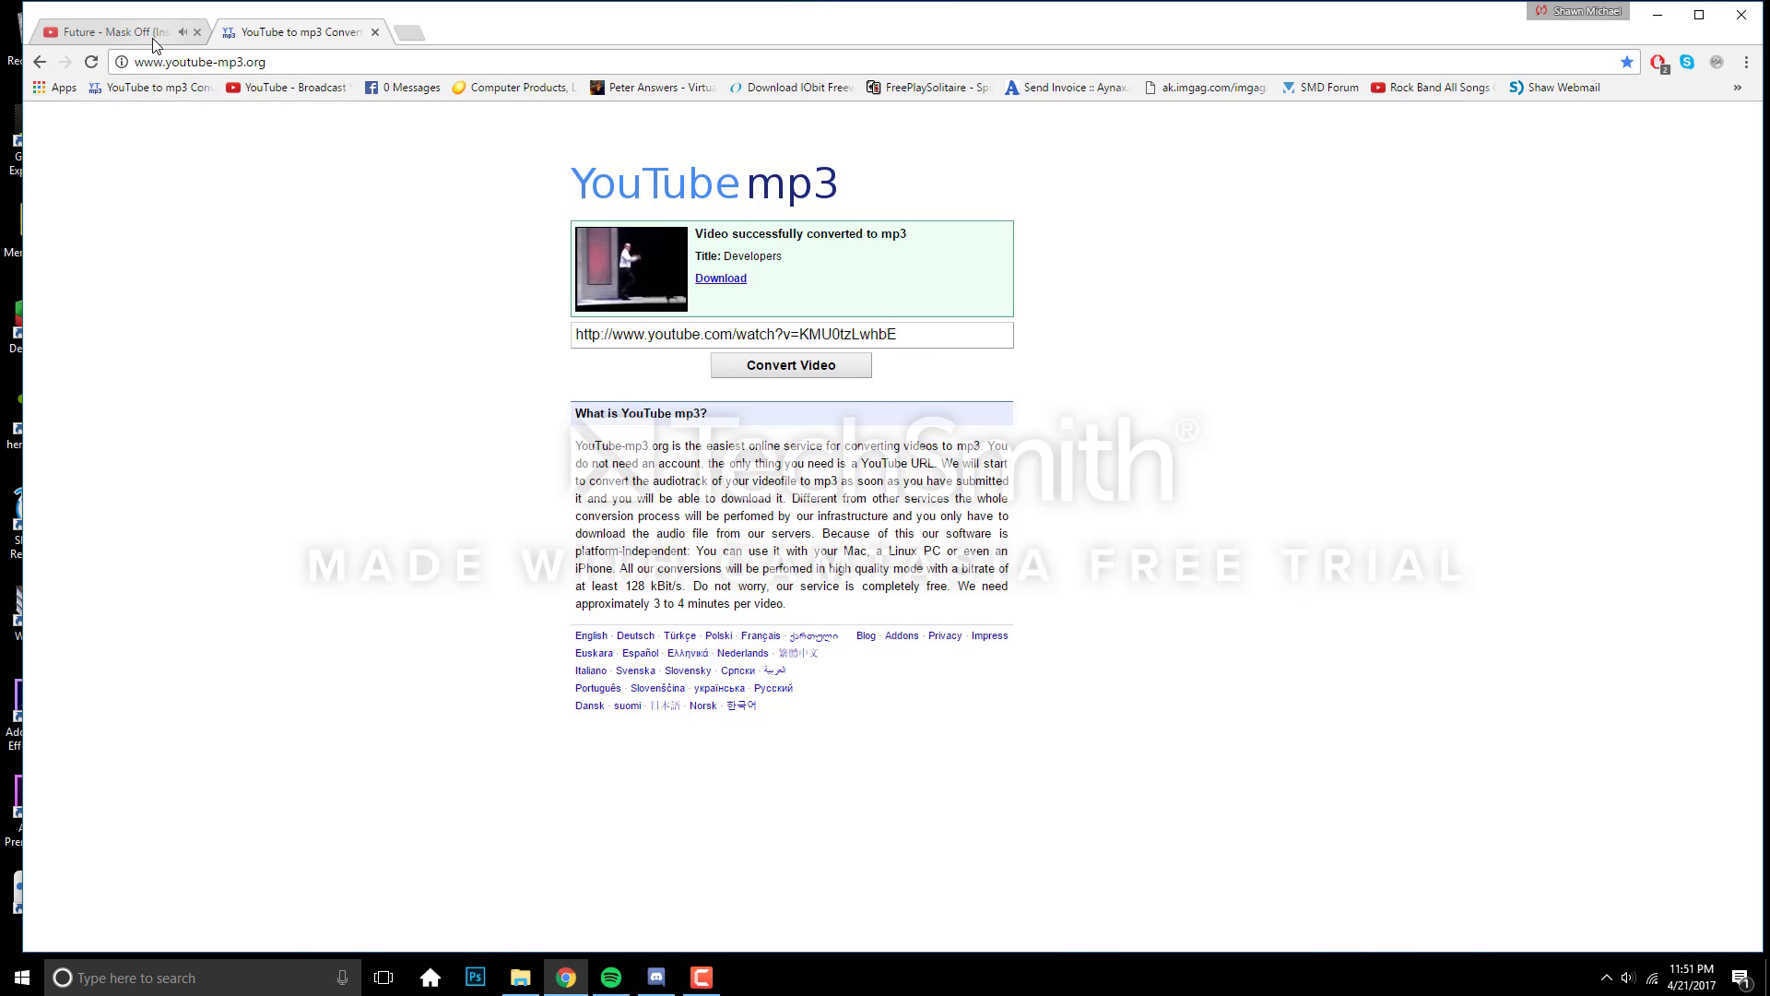
right_click(340, 61)
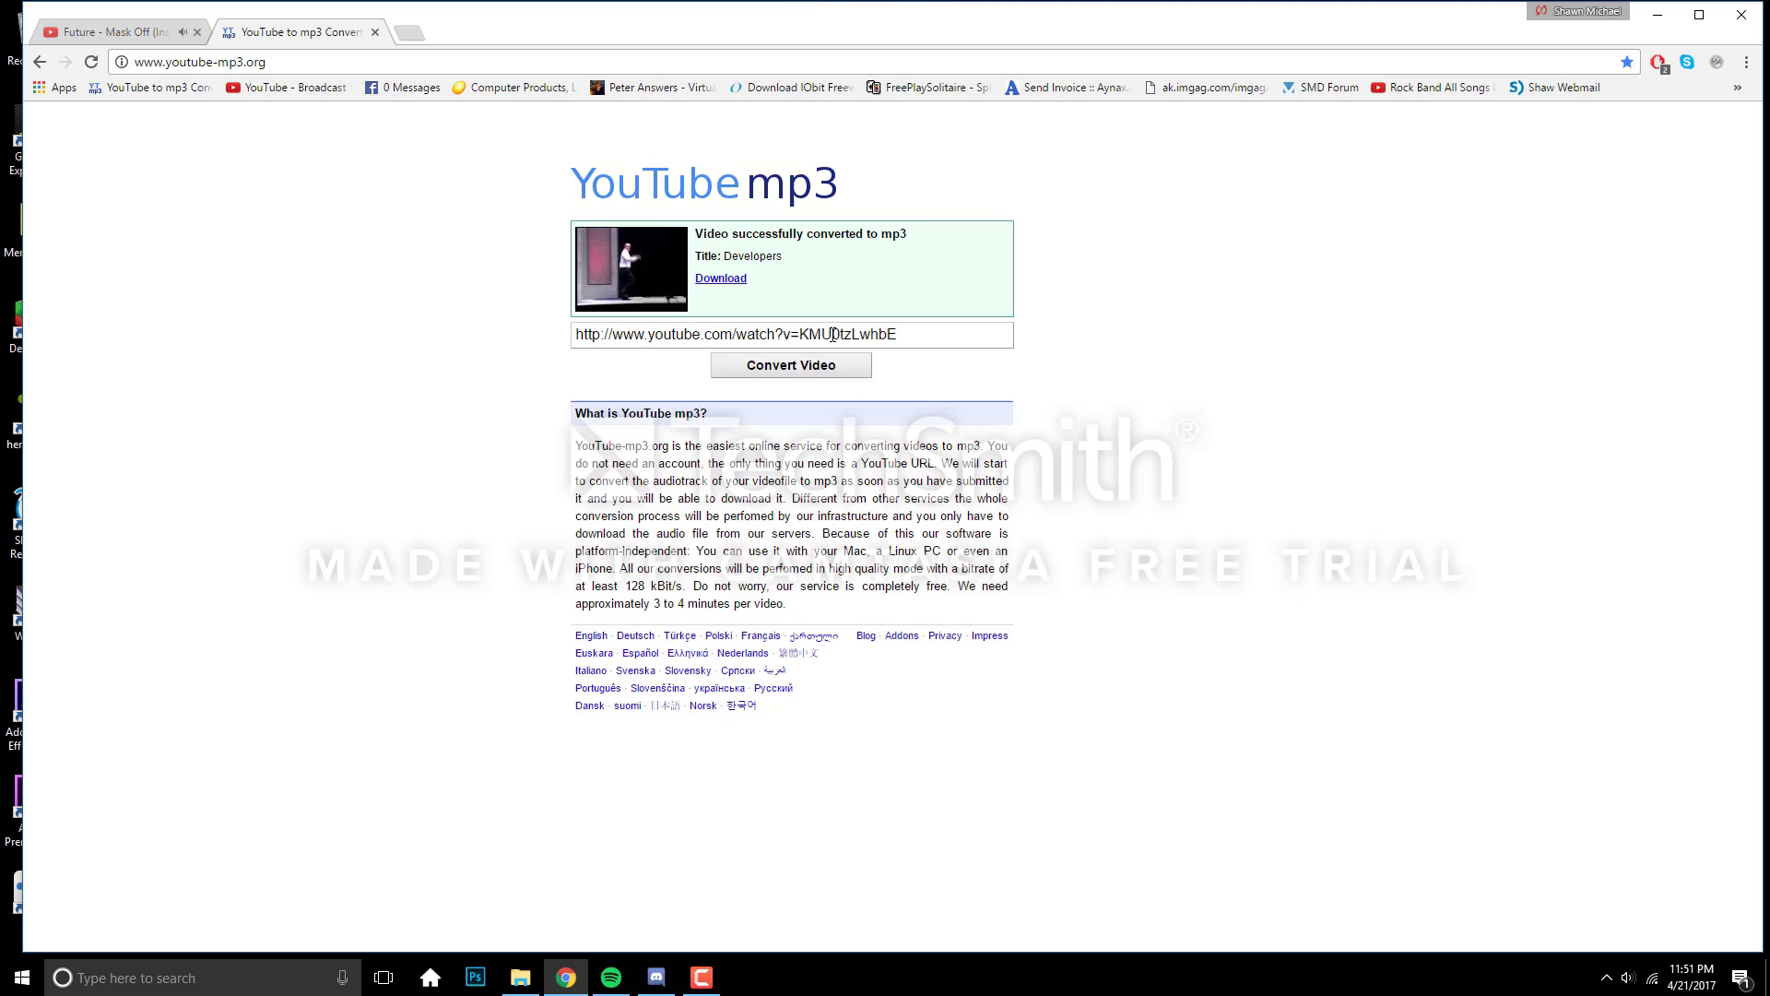
Step: Convert the Future - Mask Off (Instrumental) URL to mp3, download it and launch the file
triple_click(791, 333)
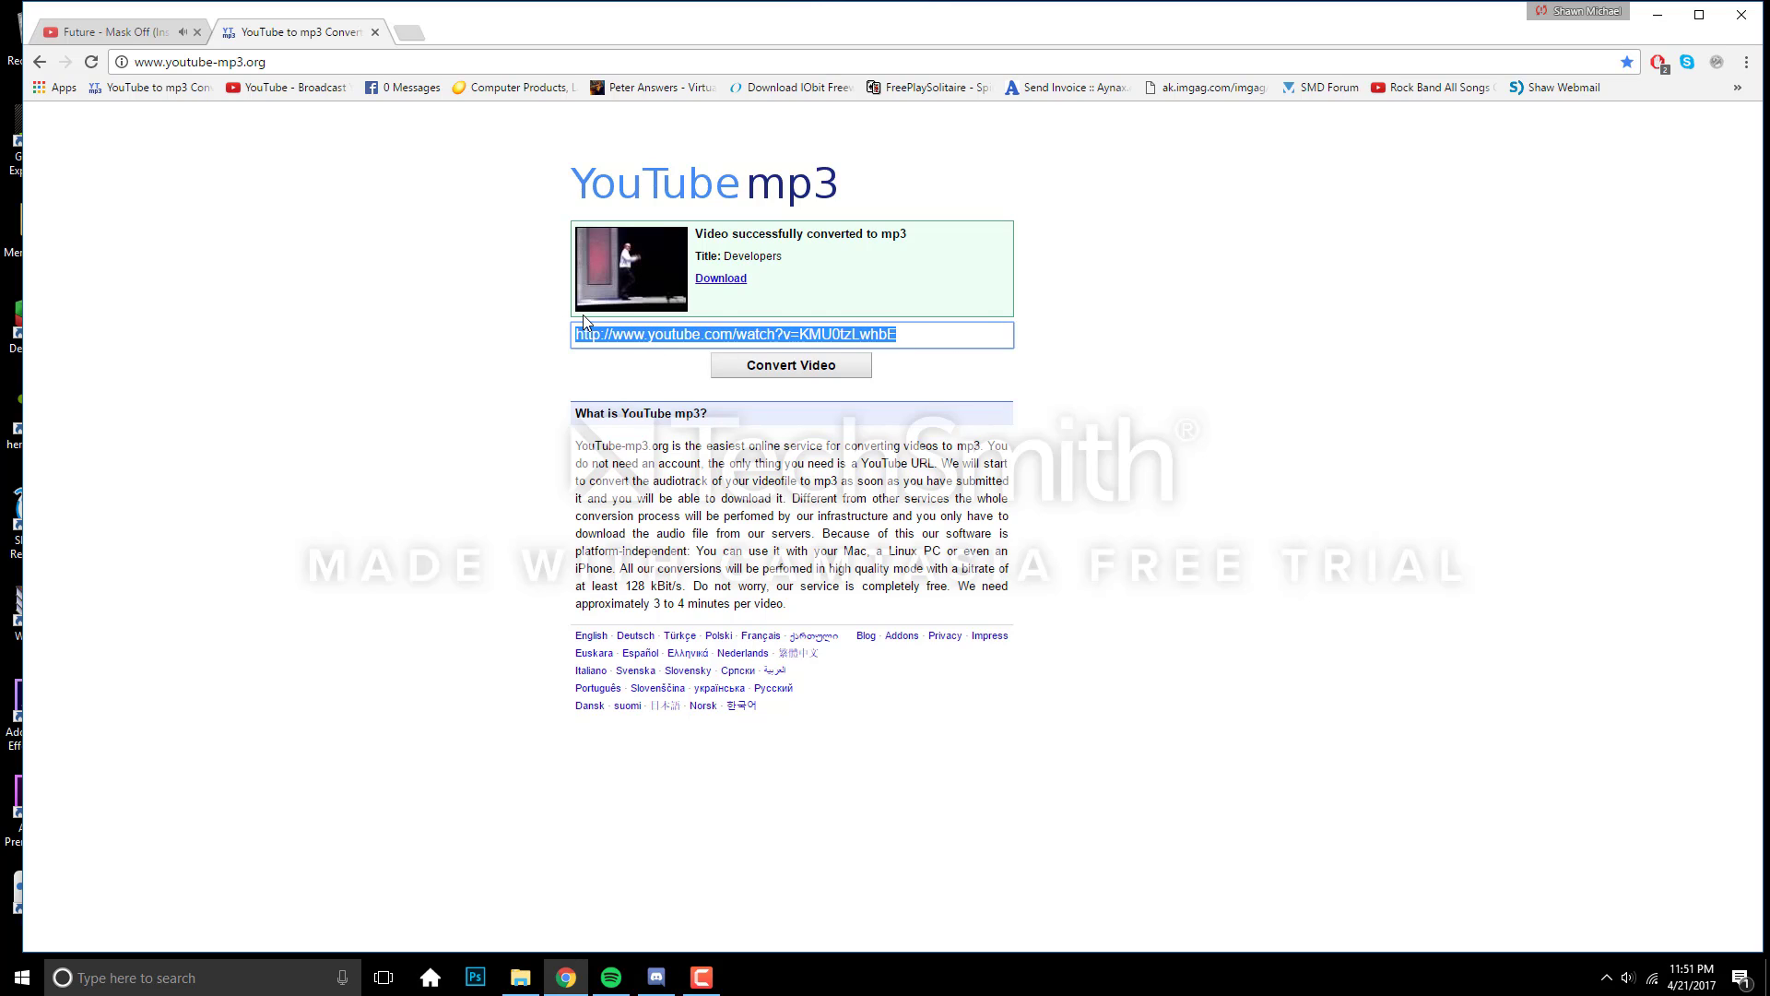
click(791, 365)
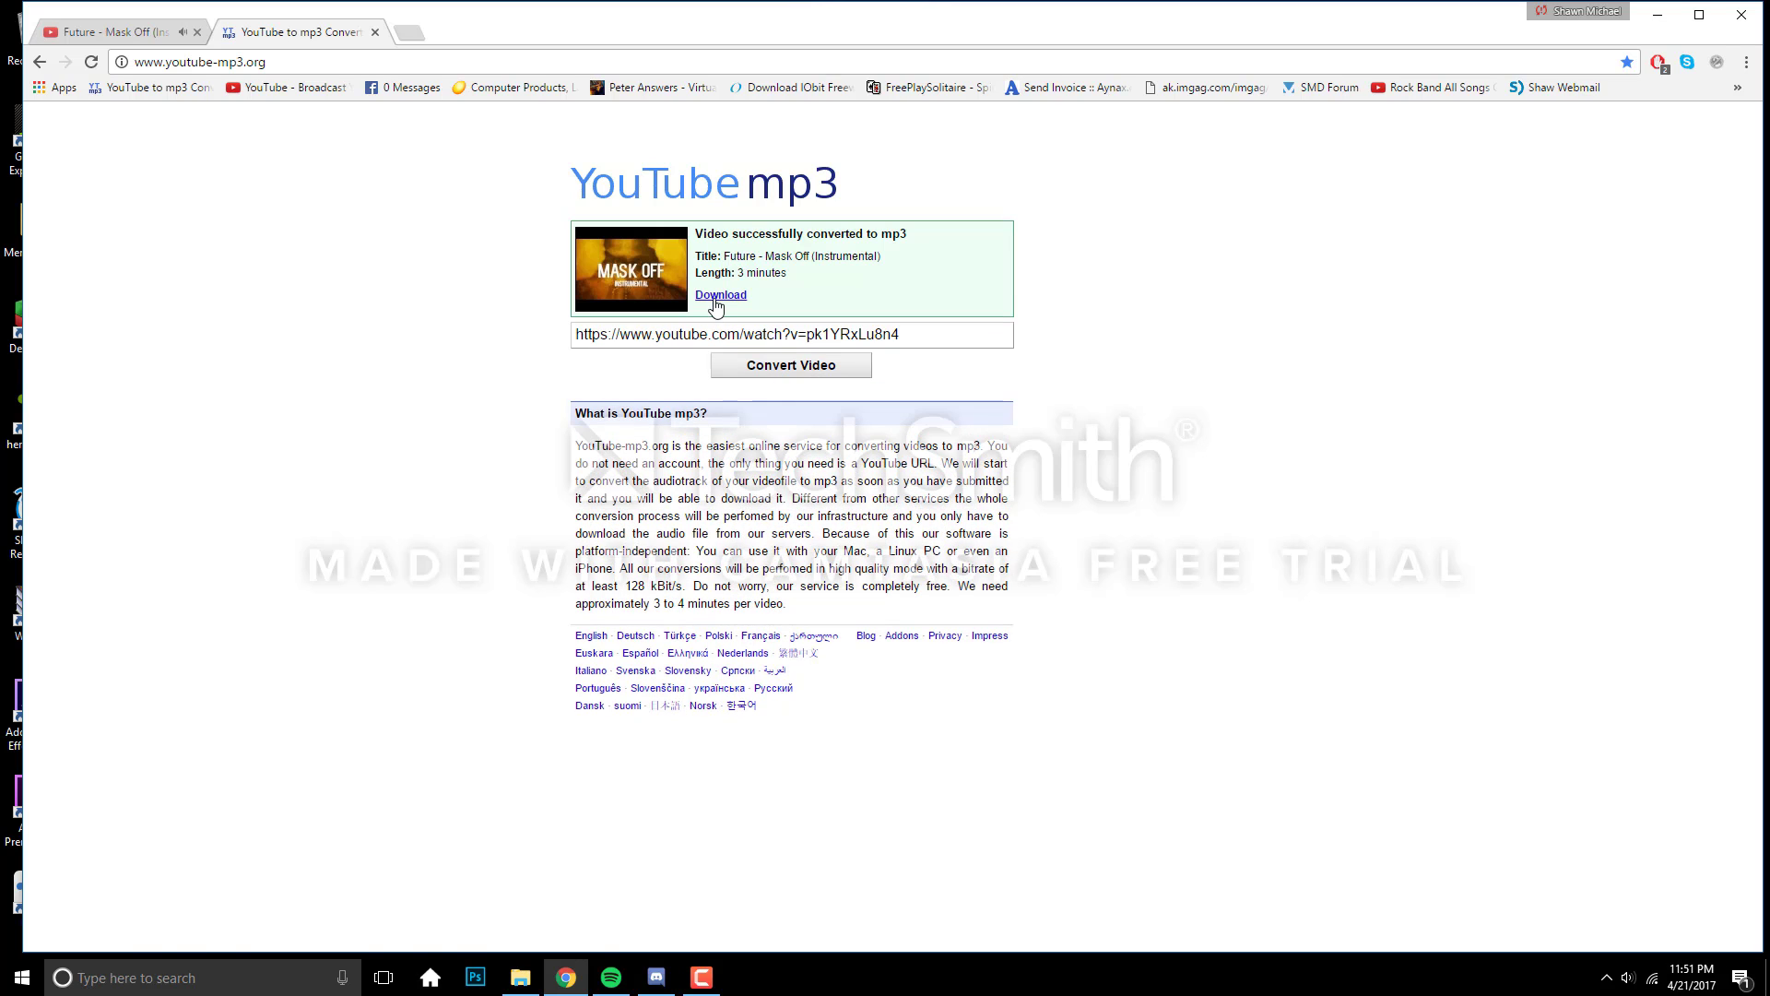
click(721, 295)
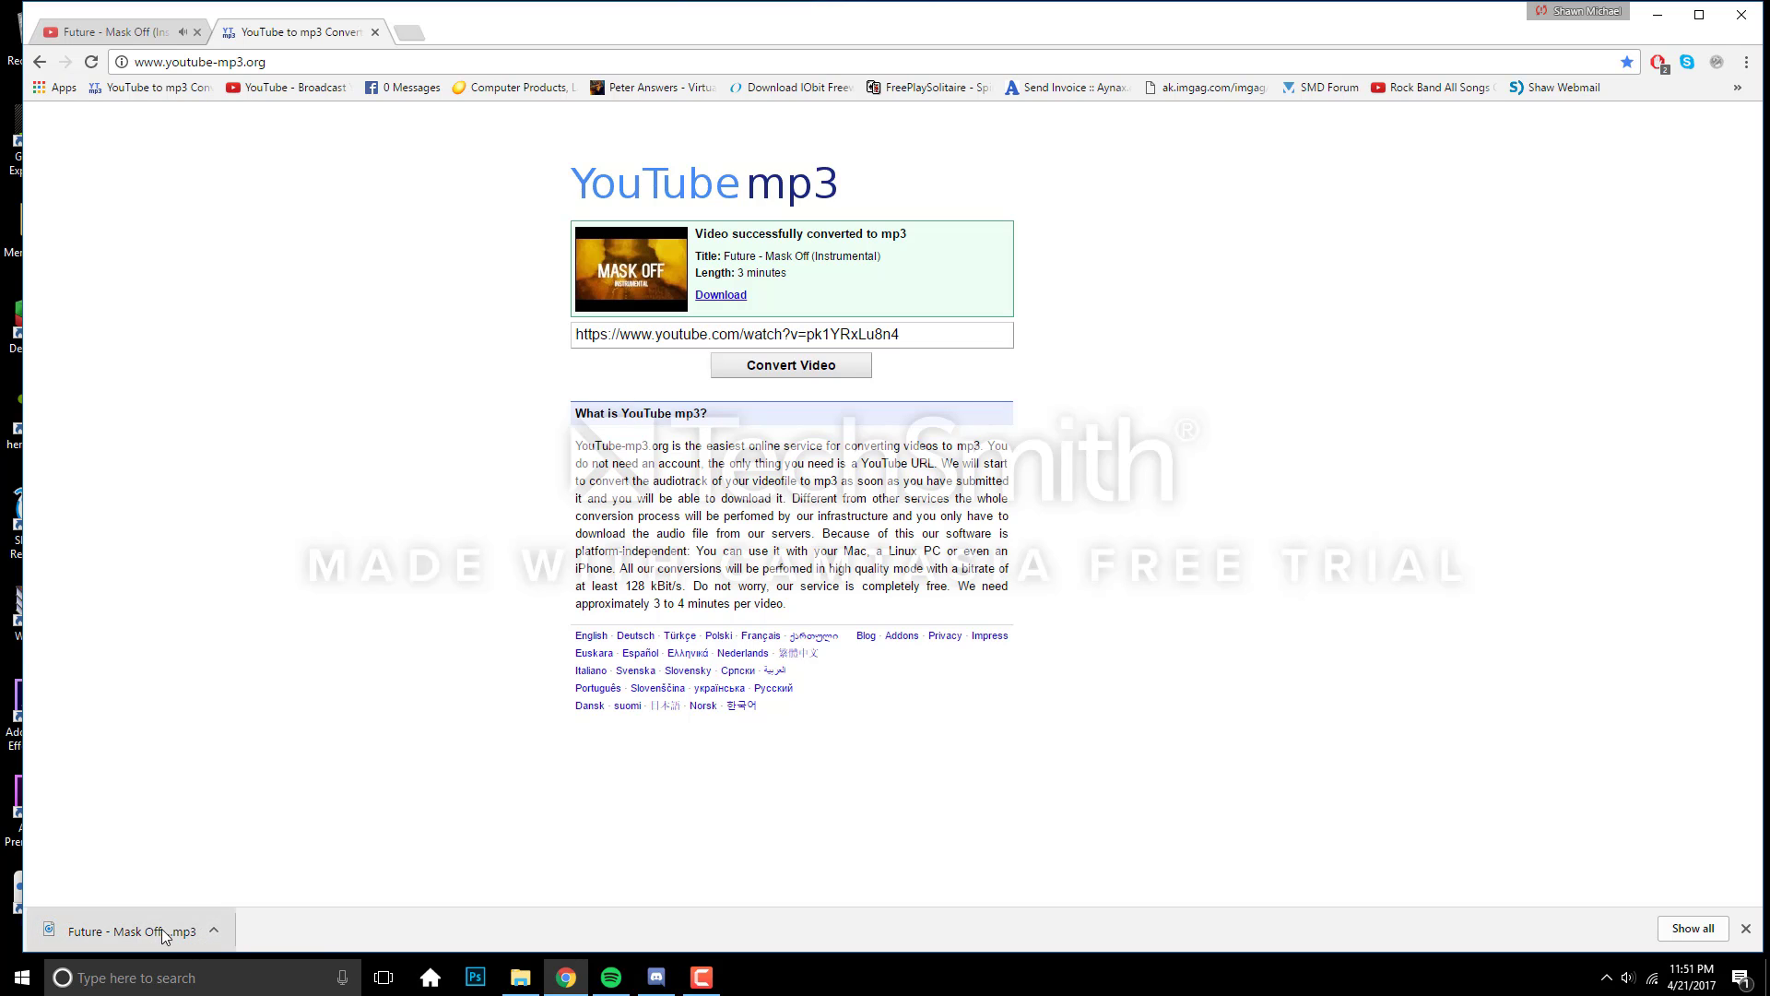
click(609, 977)
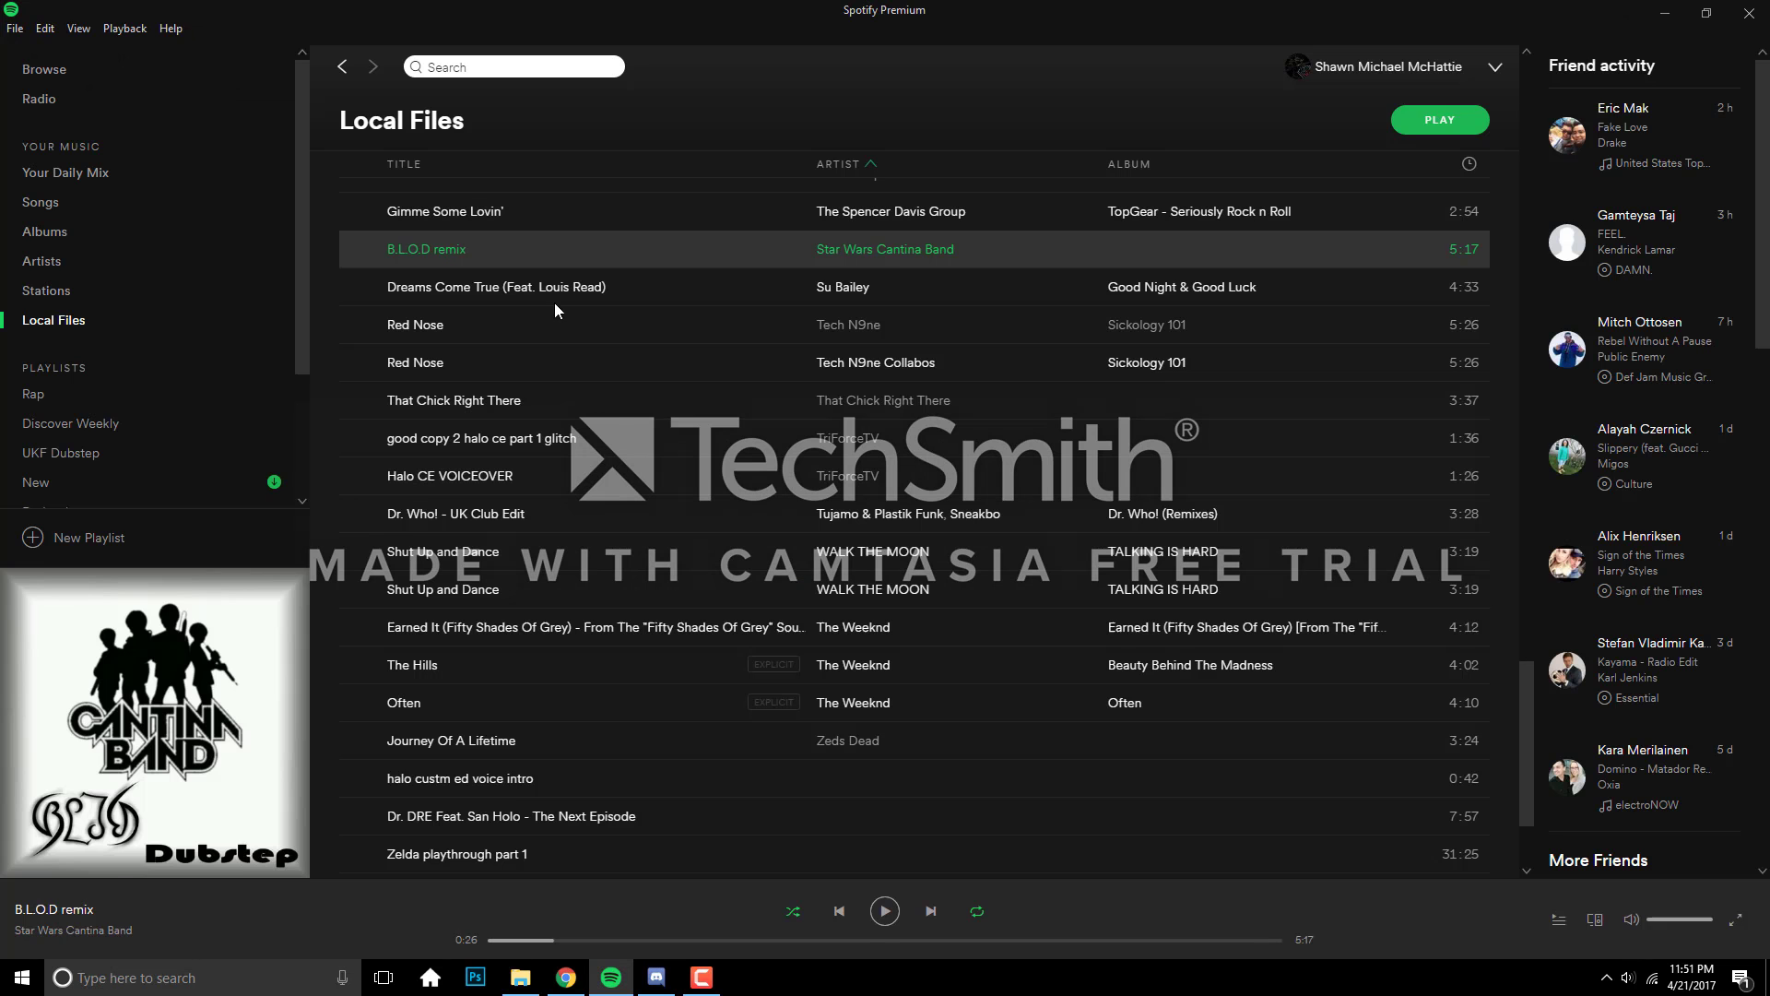
Step: Scroll the Local Files list to find Future - Mask Off (Instrumental)
scroll(down, 3)
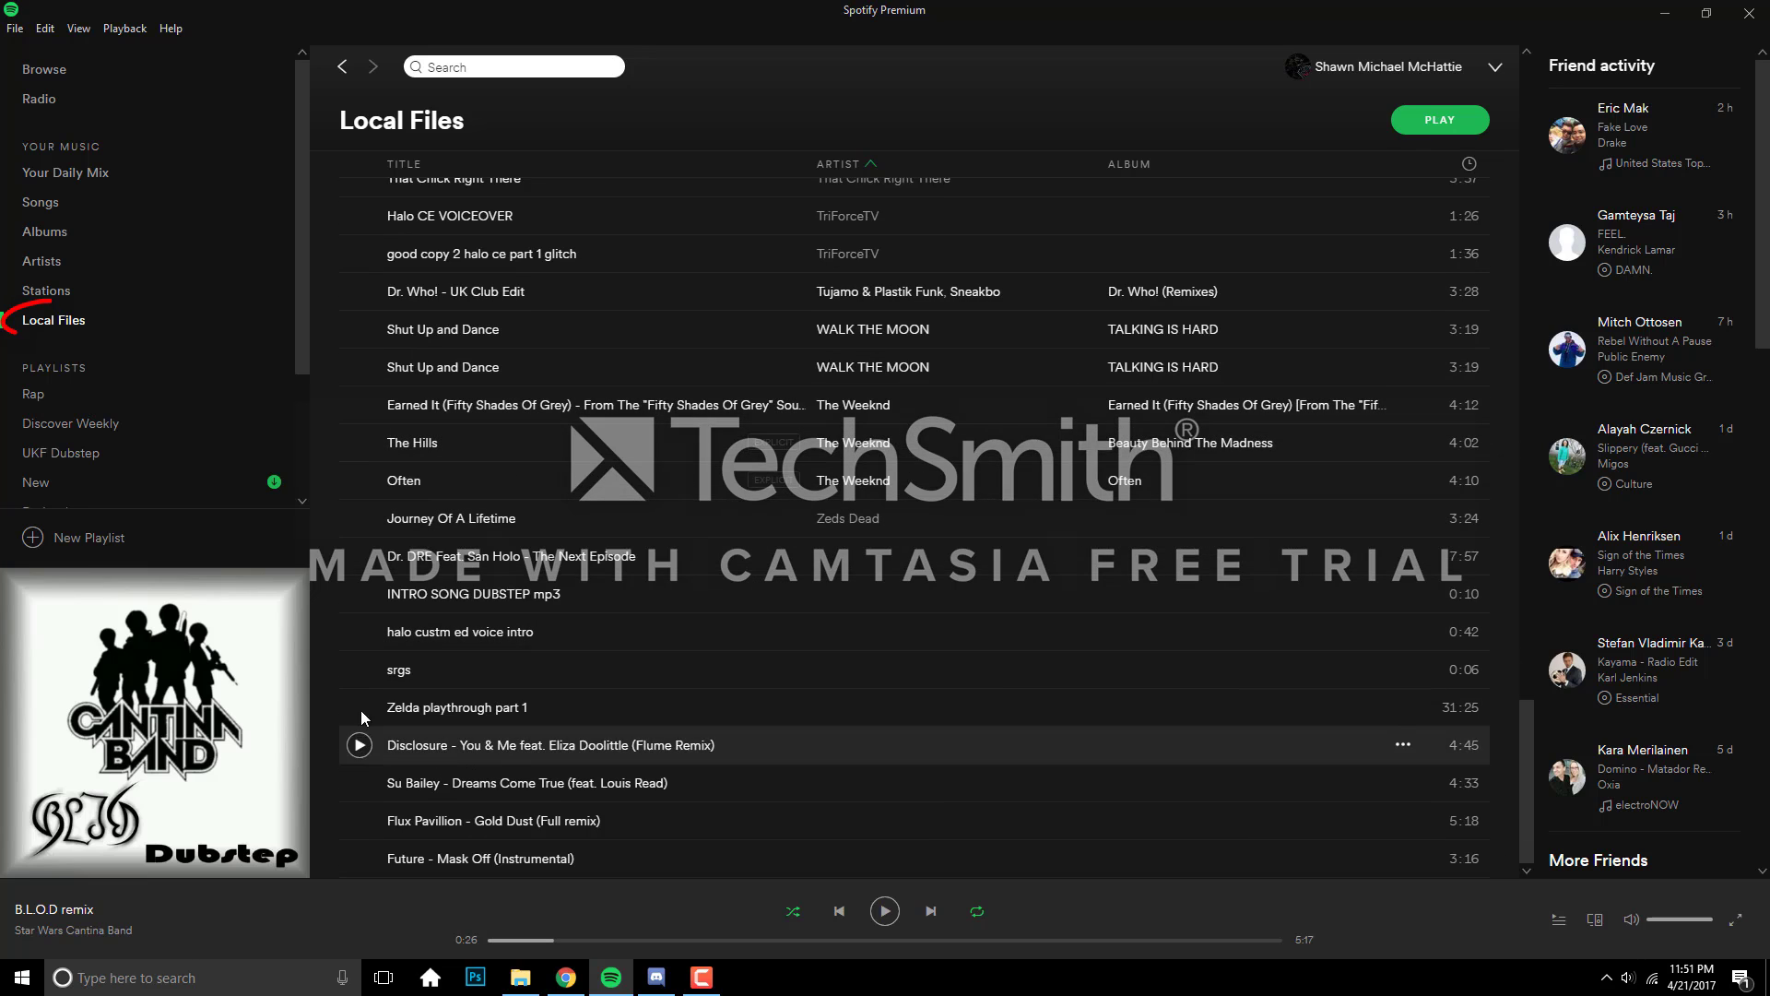
mouse_move(596, 868)
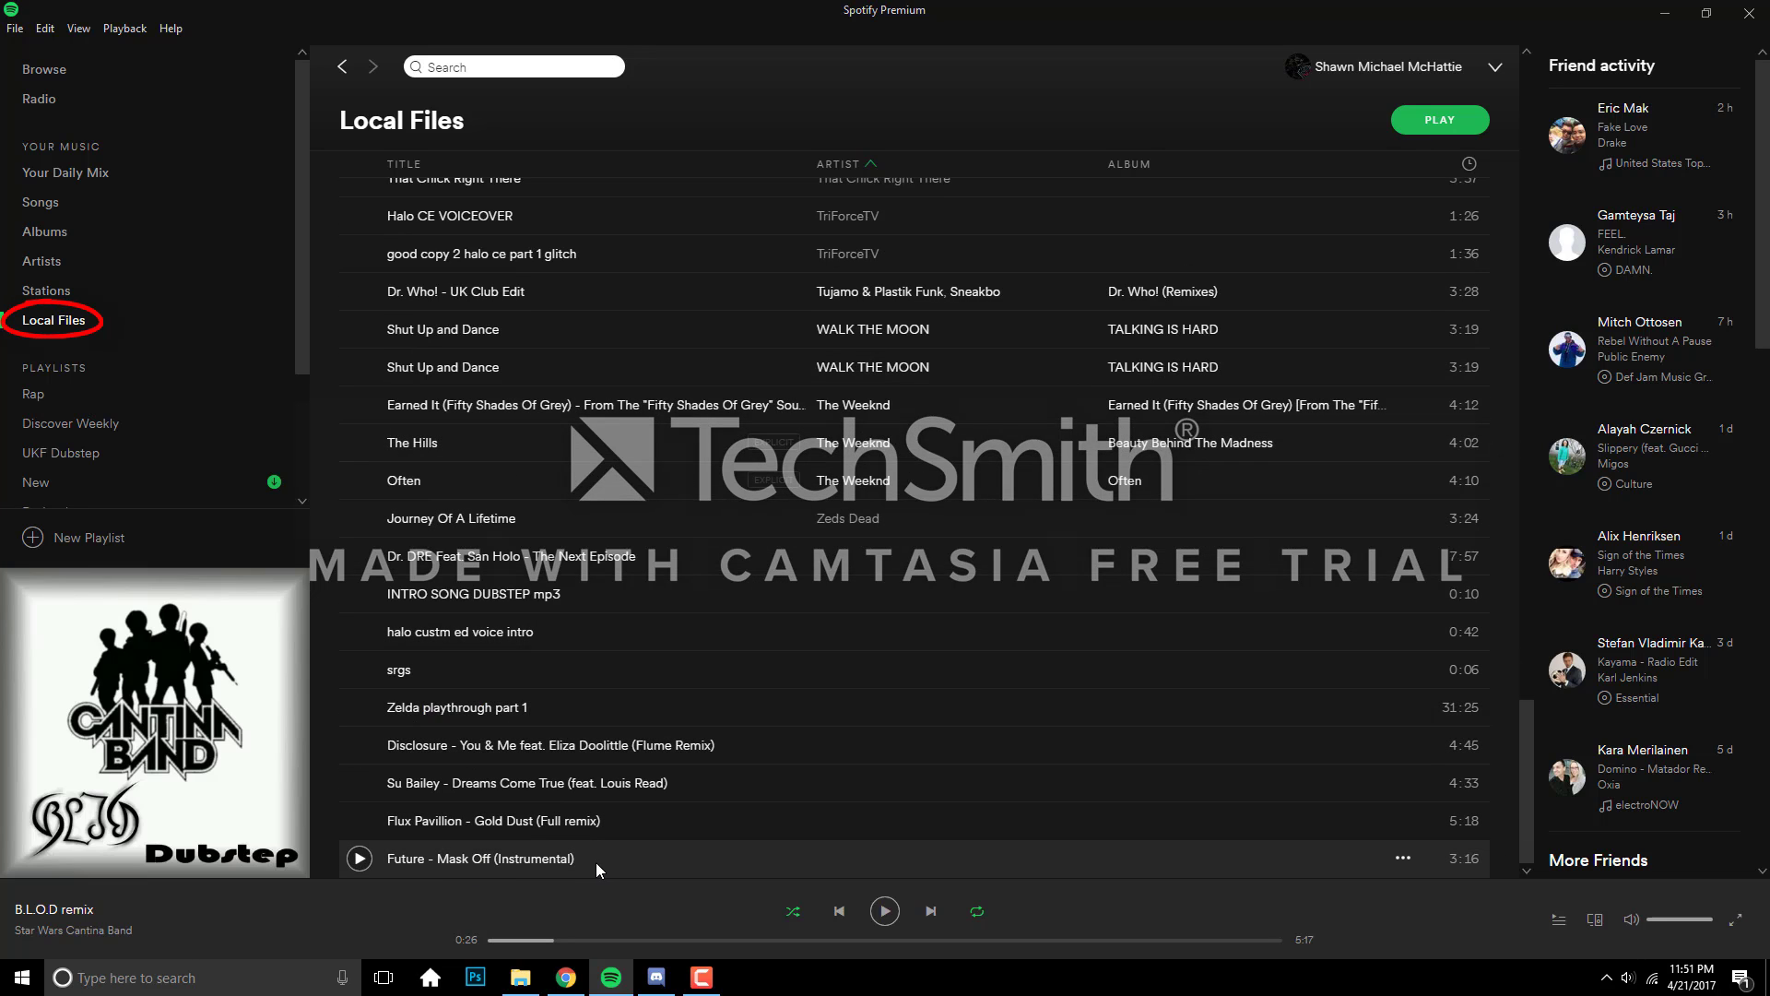
mouse_move(481, 869)
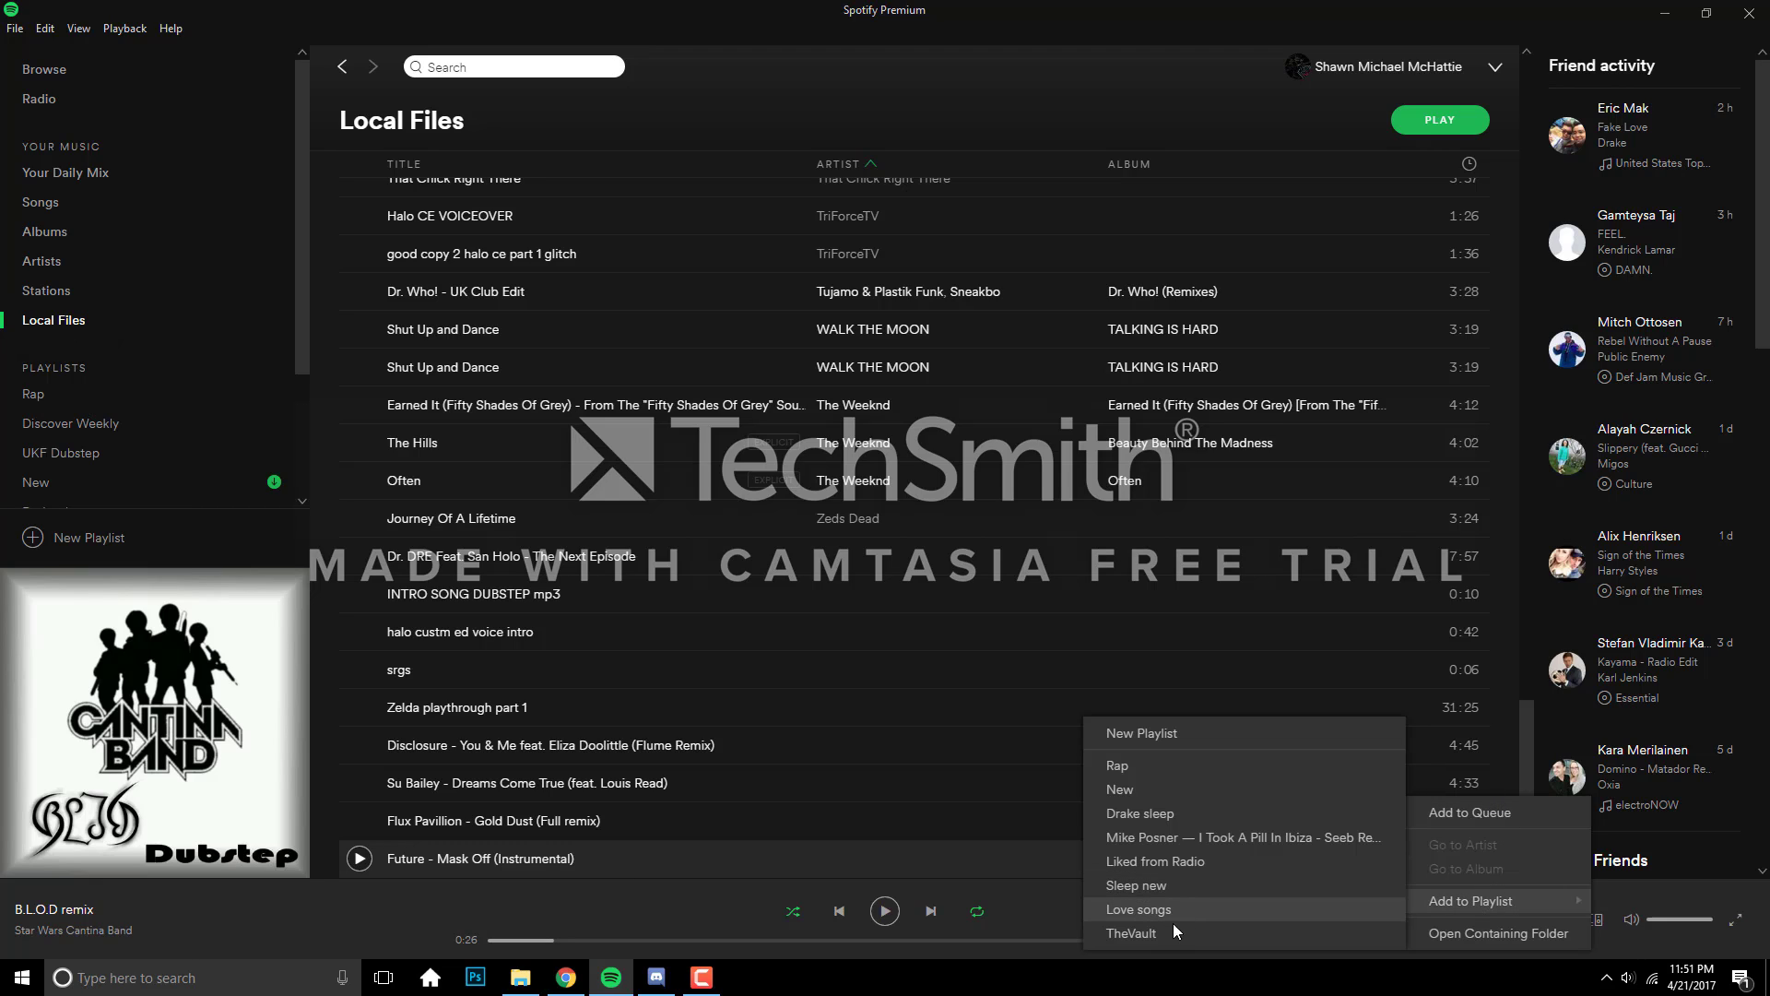
mouse_move(1147, 798)
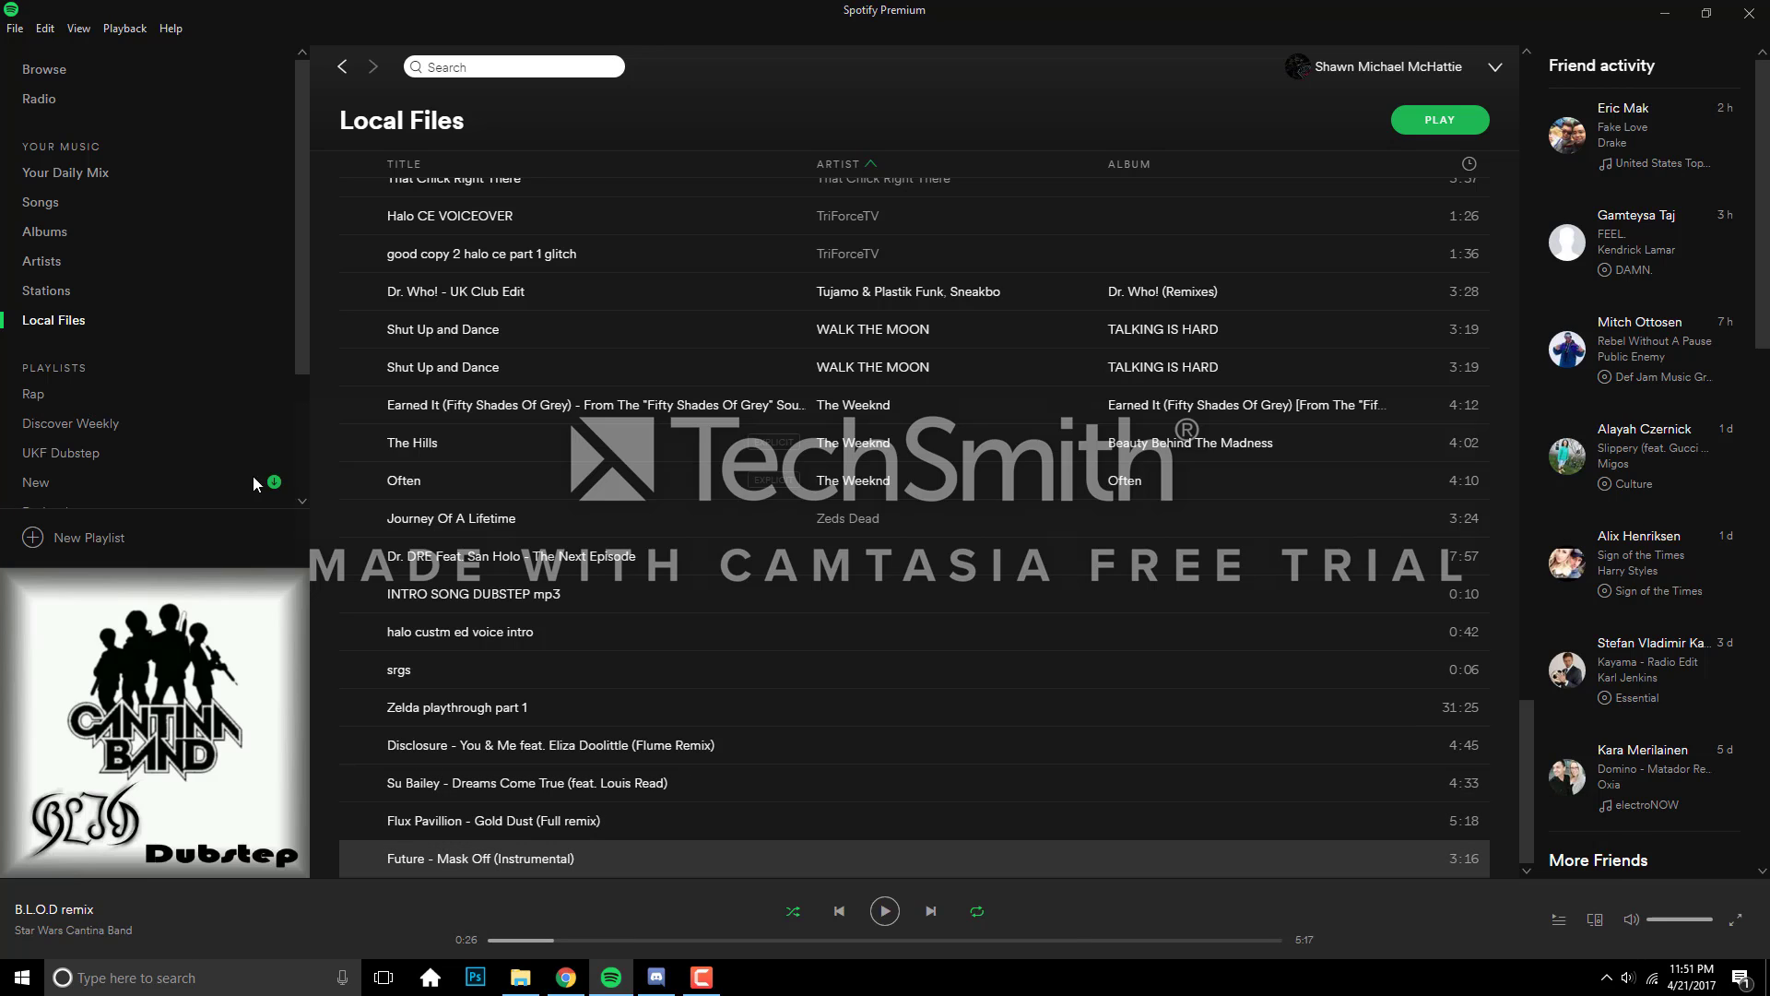
mouse_move(218, 723)
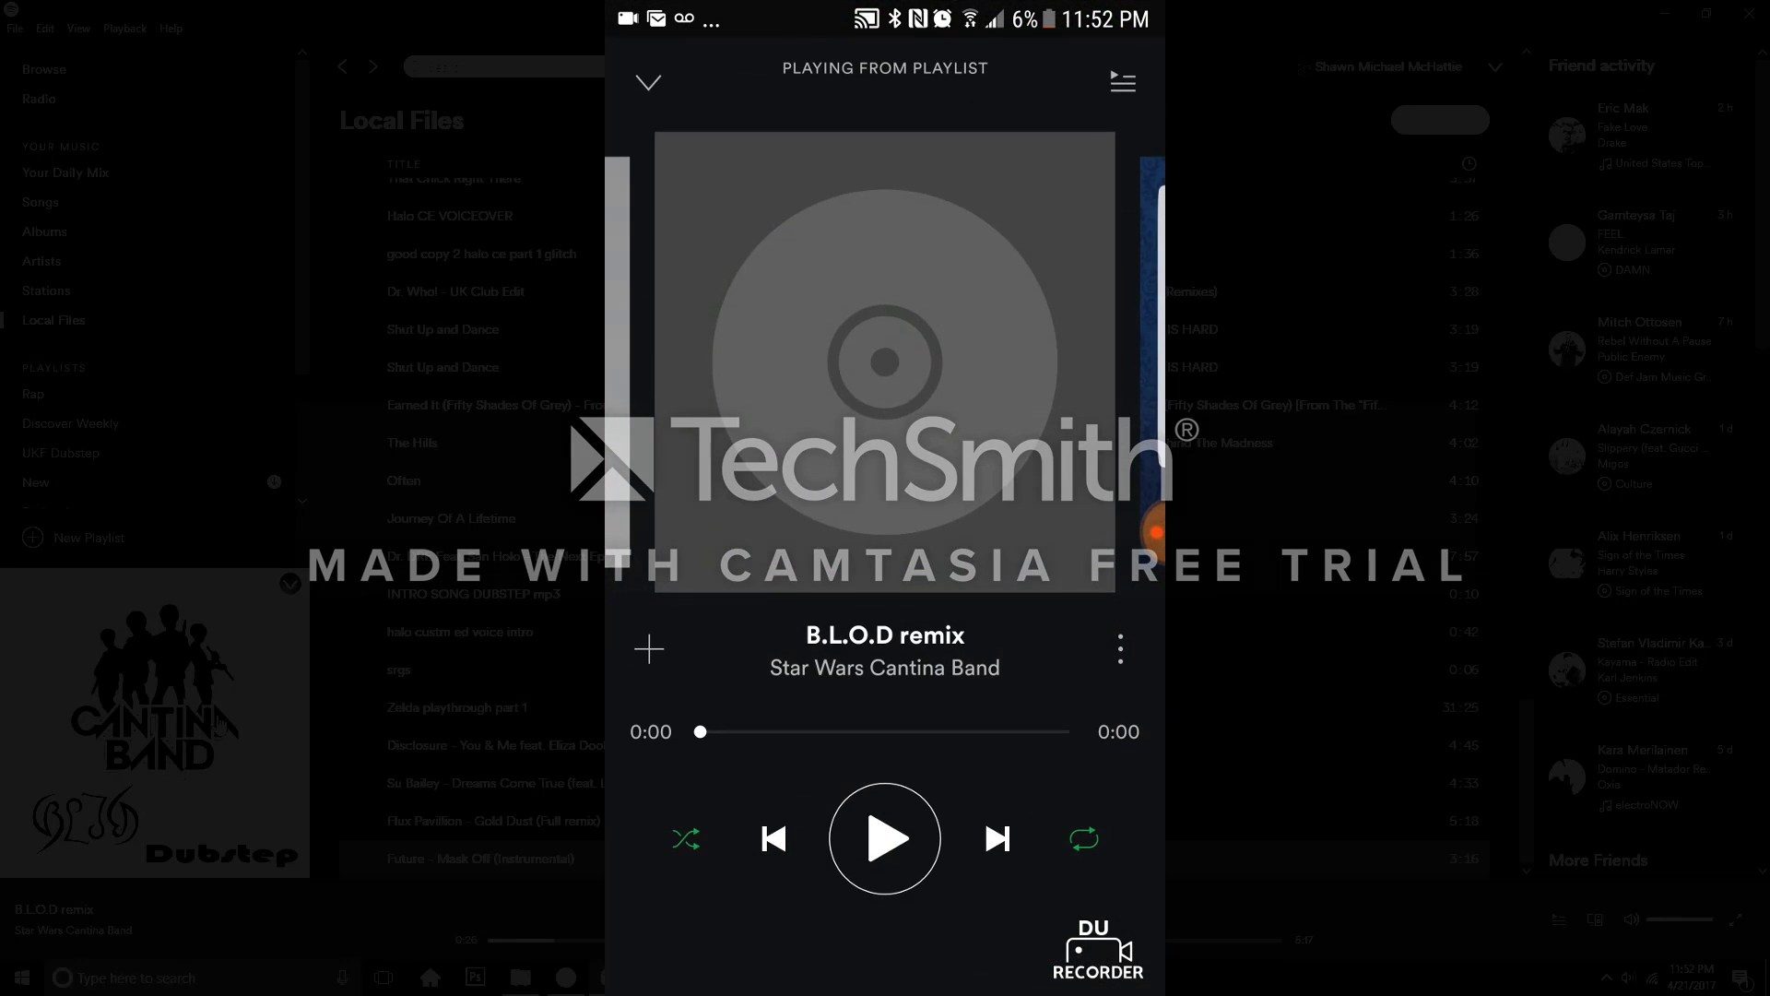
Step: From Your Library, show the New playlist and check its options menu
click(646, 83)
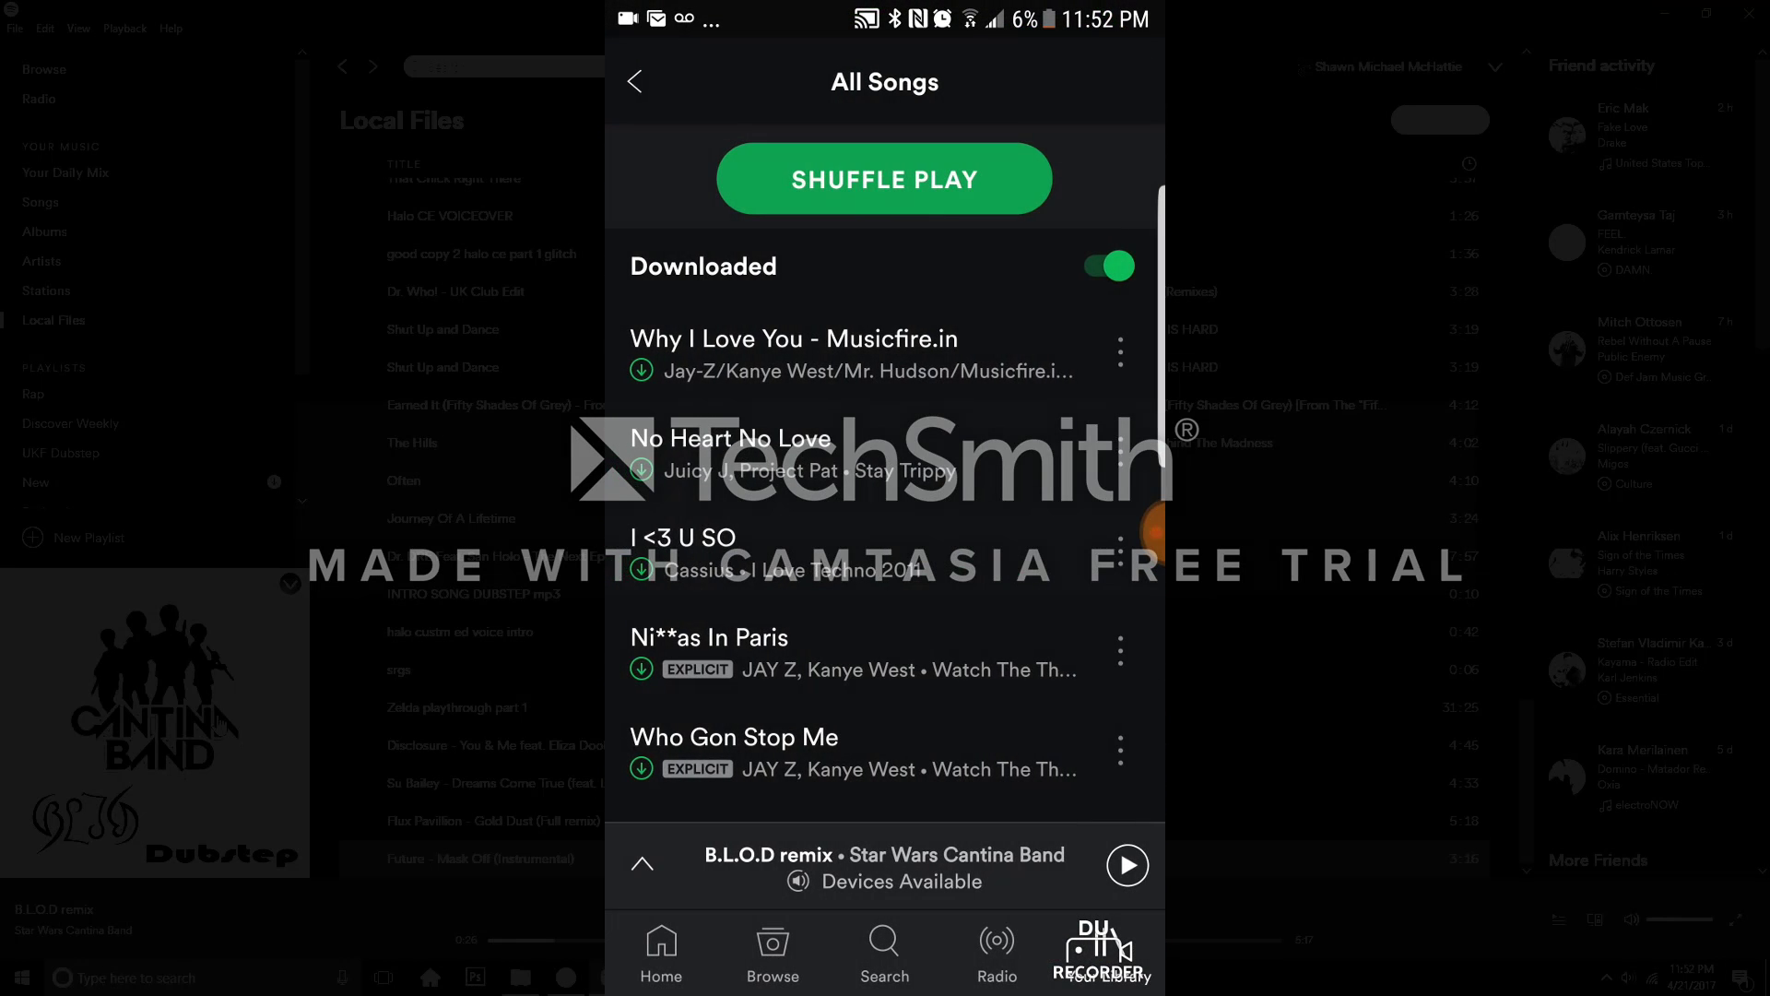
click(636, 81)
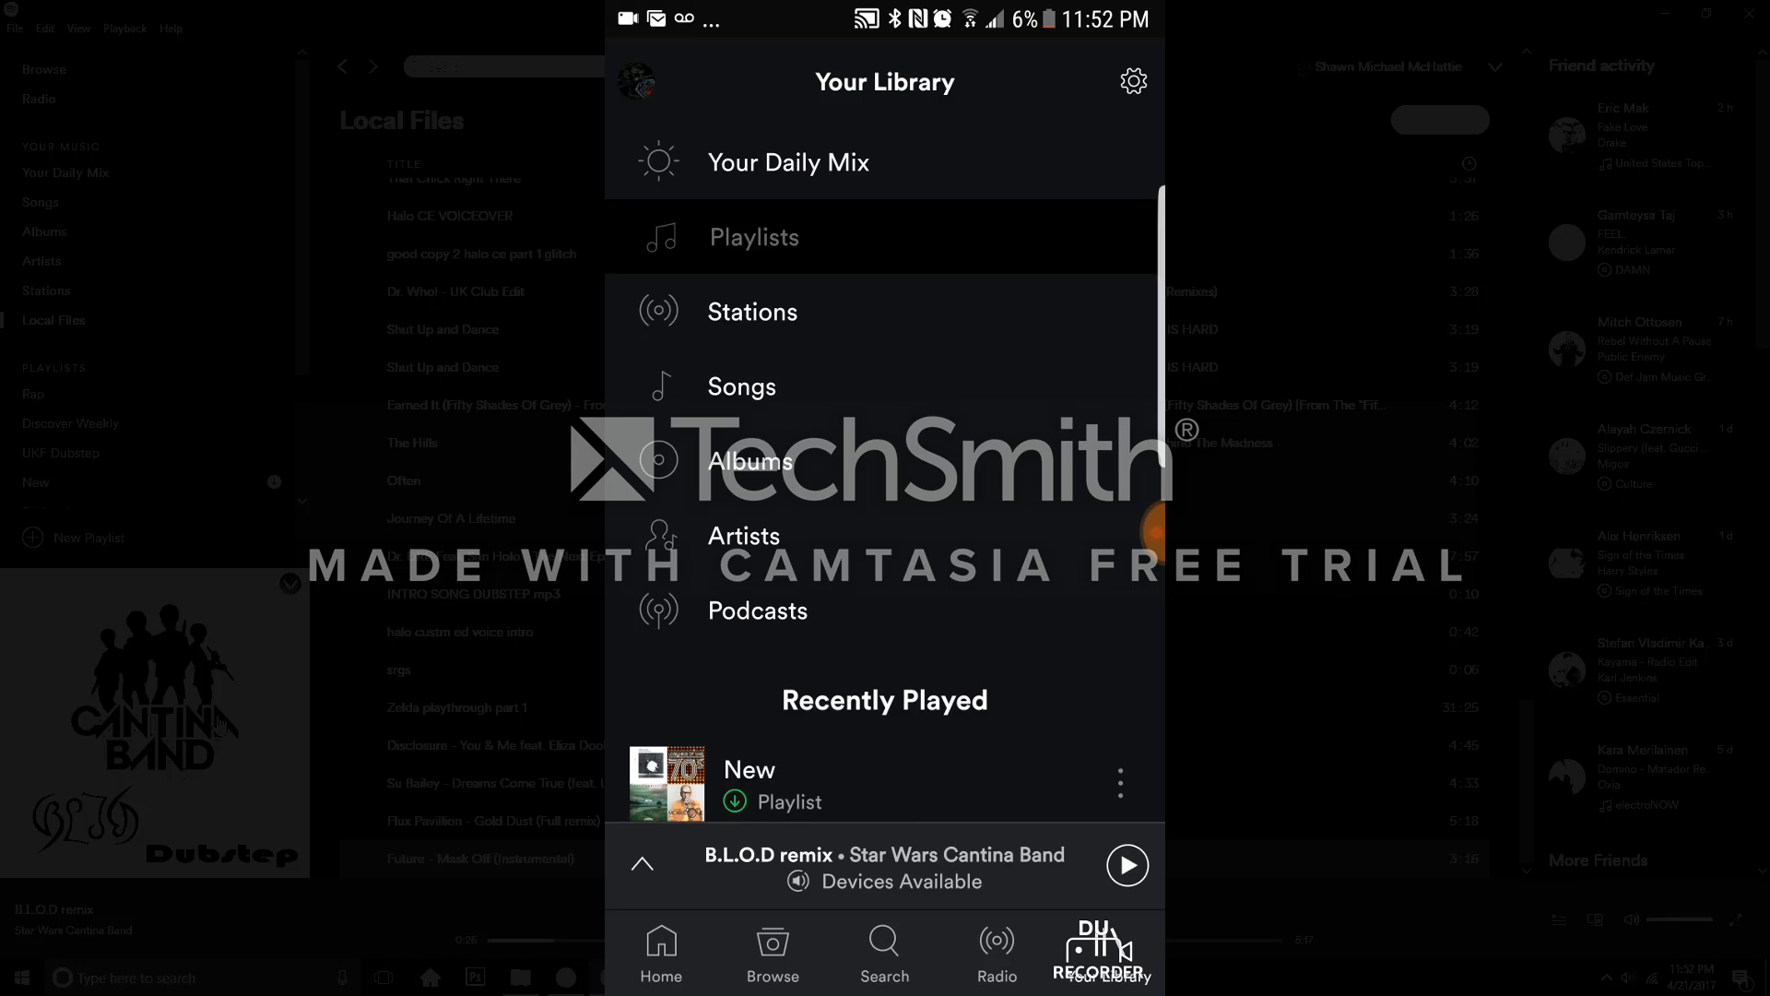
click(751, 785)
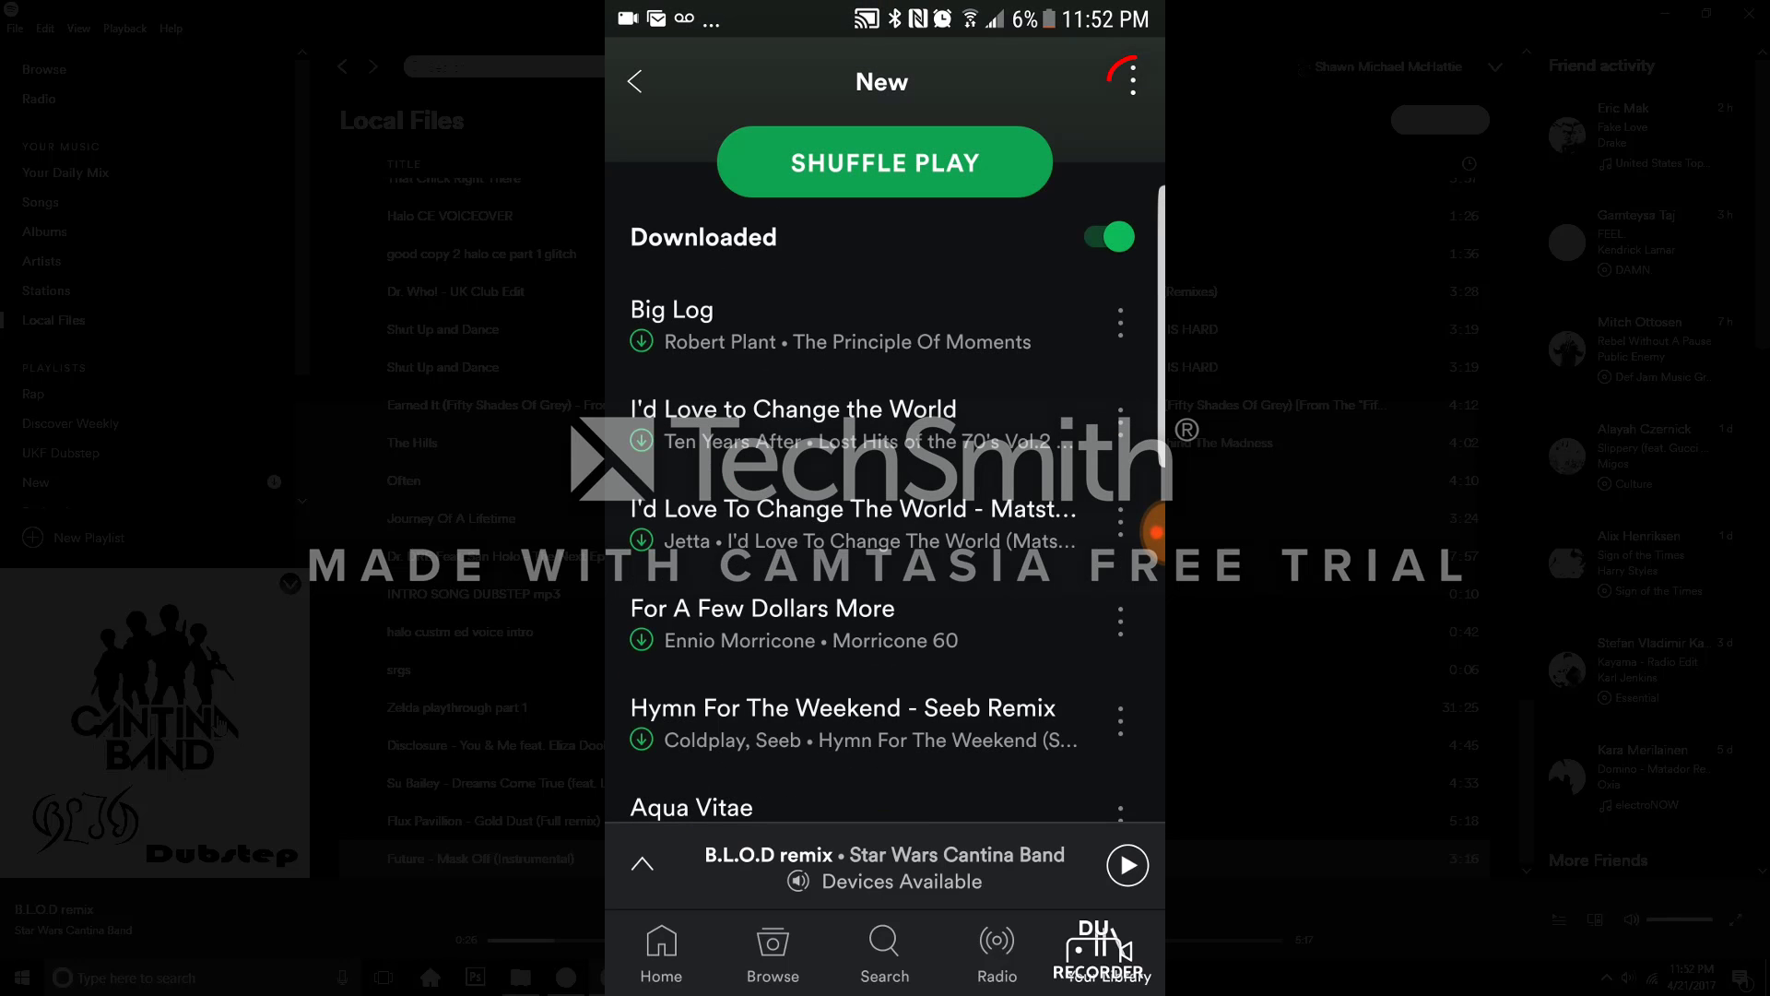
click(1134, 79)
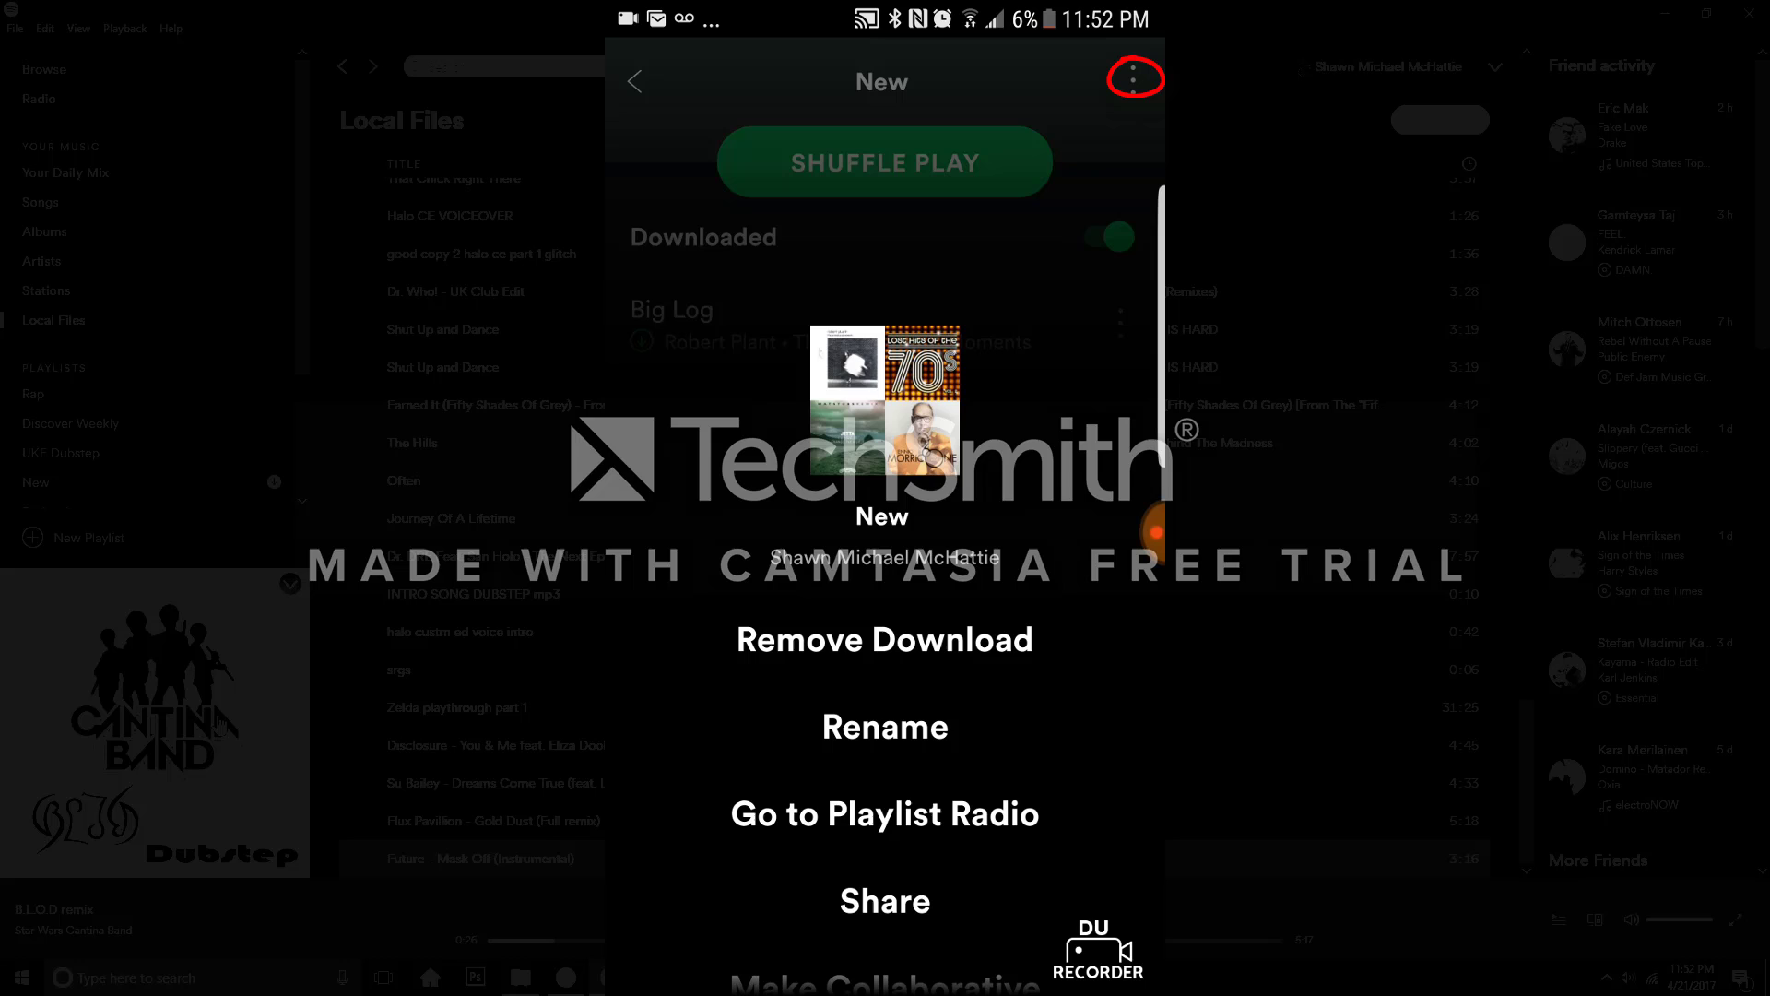
scroll(up, 3)
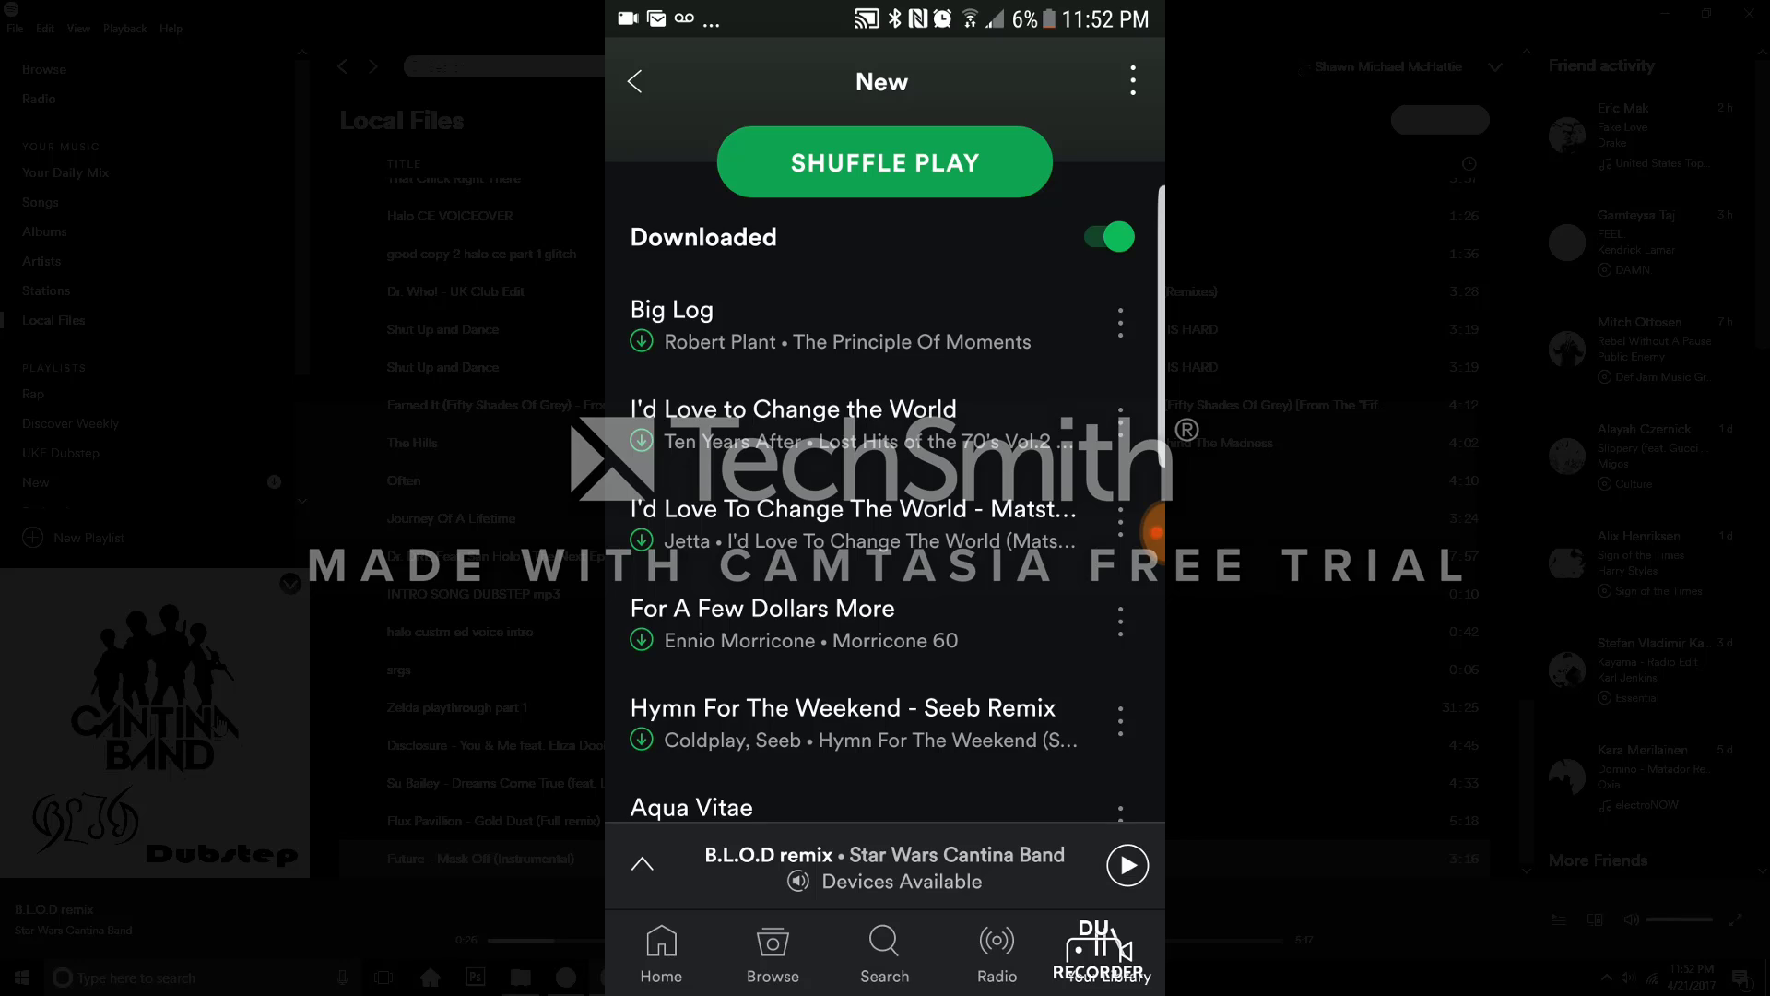
Step: Start Future - Mask Off (Instrumental) from the New playlist and view Devices Available
scroll(down, 3)
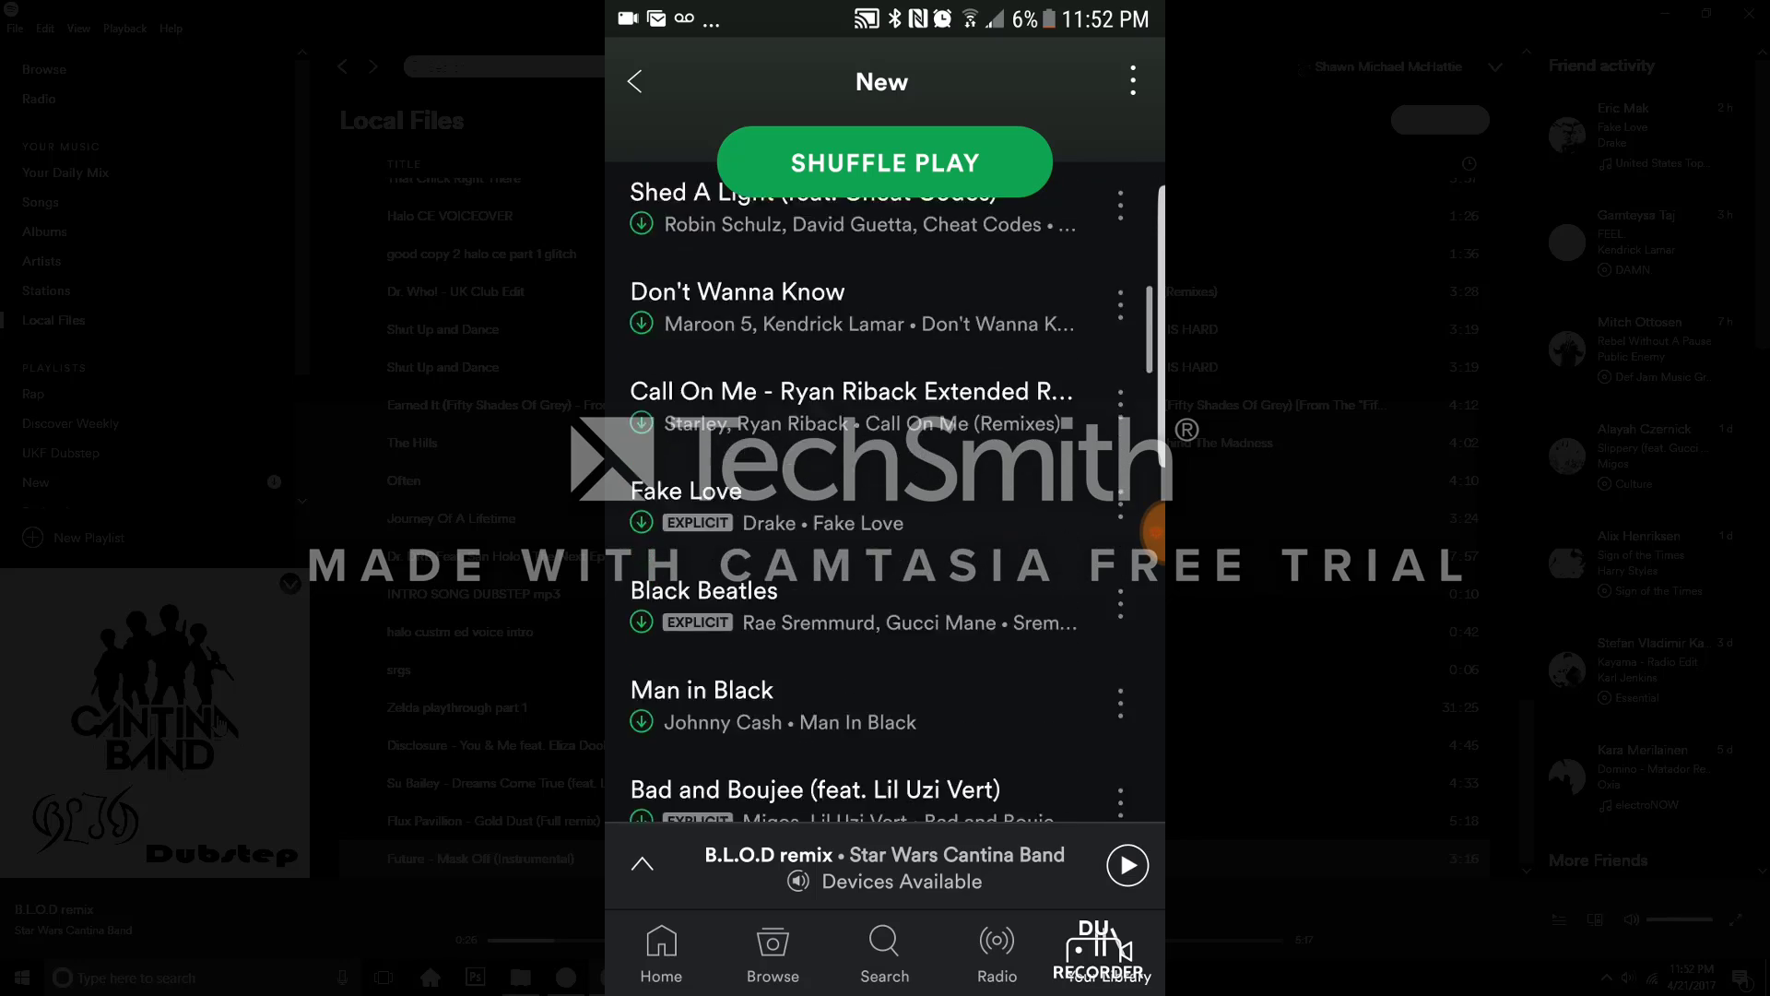
scroll(down, 3)
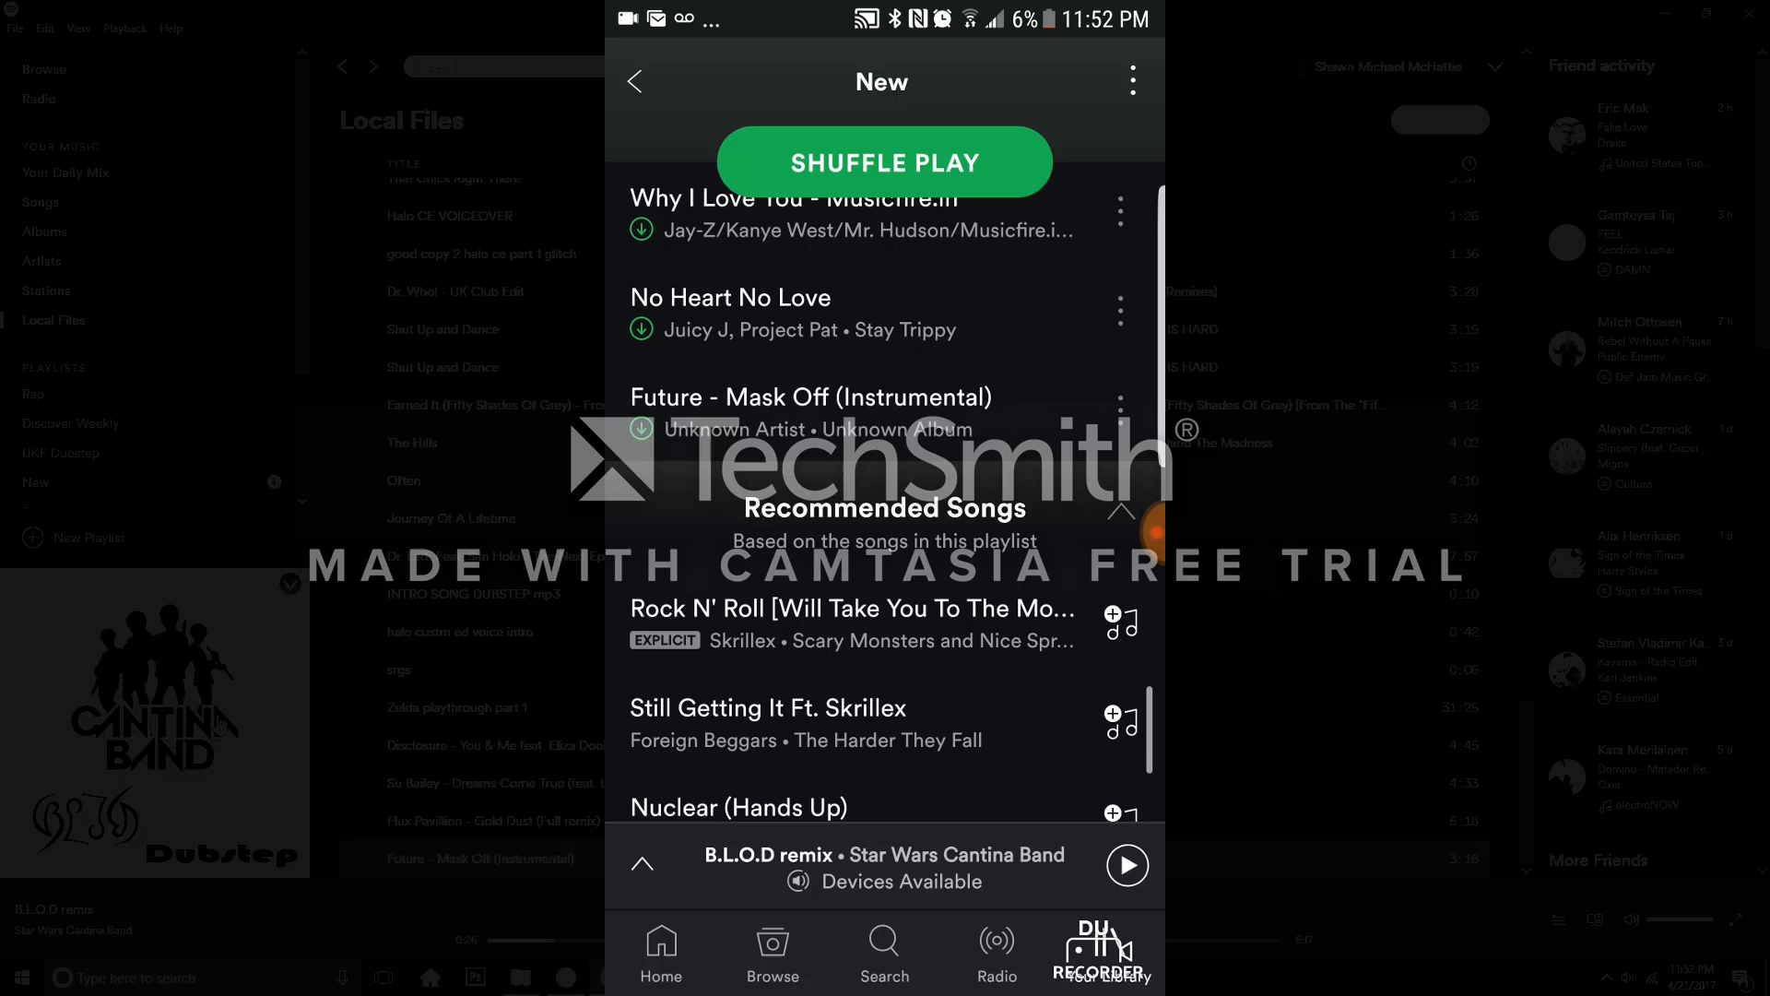
click(808, 397)
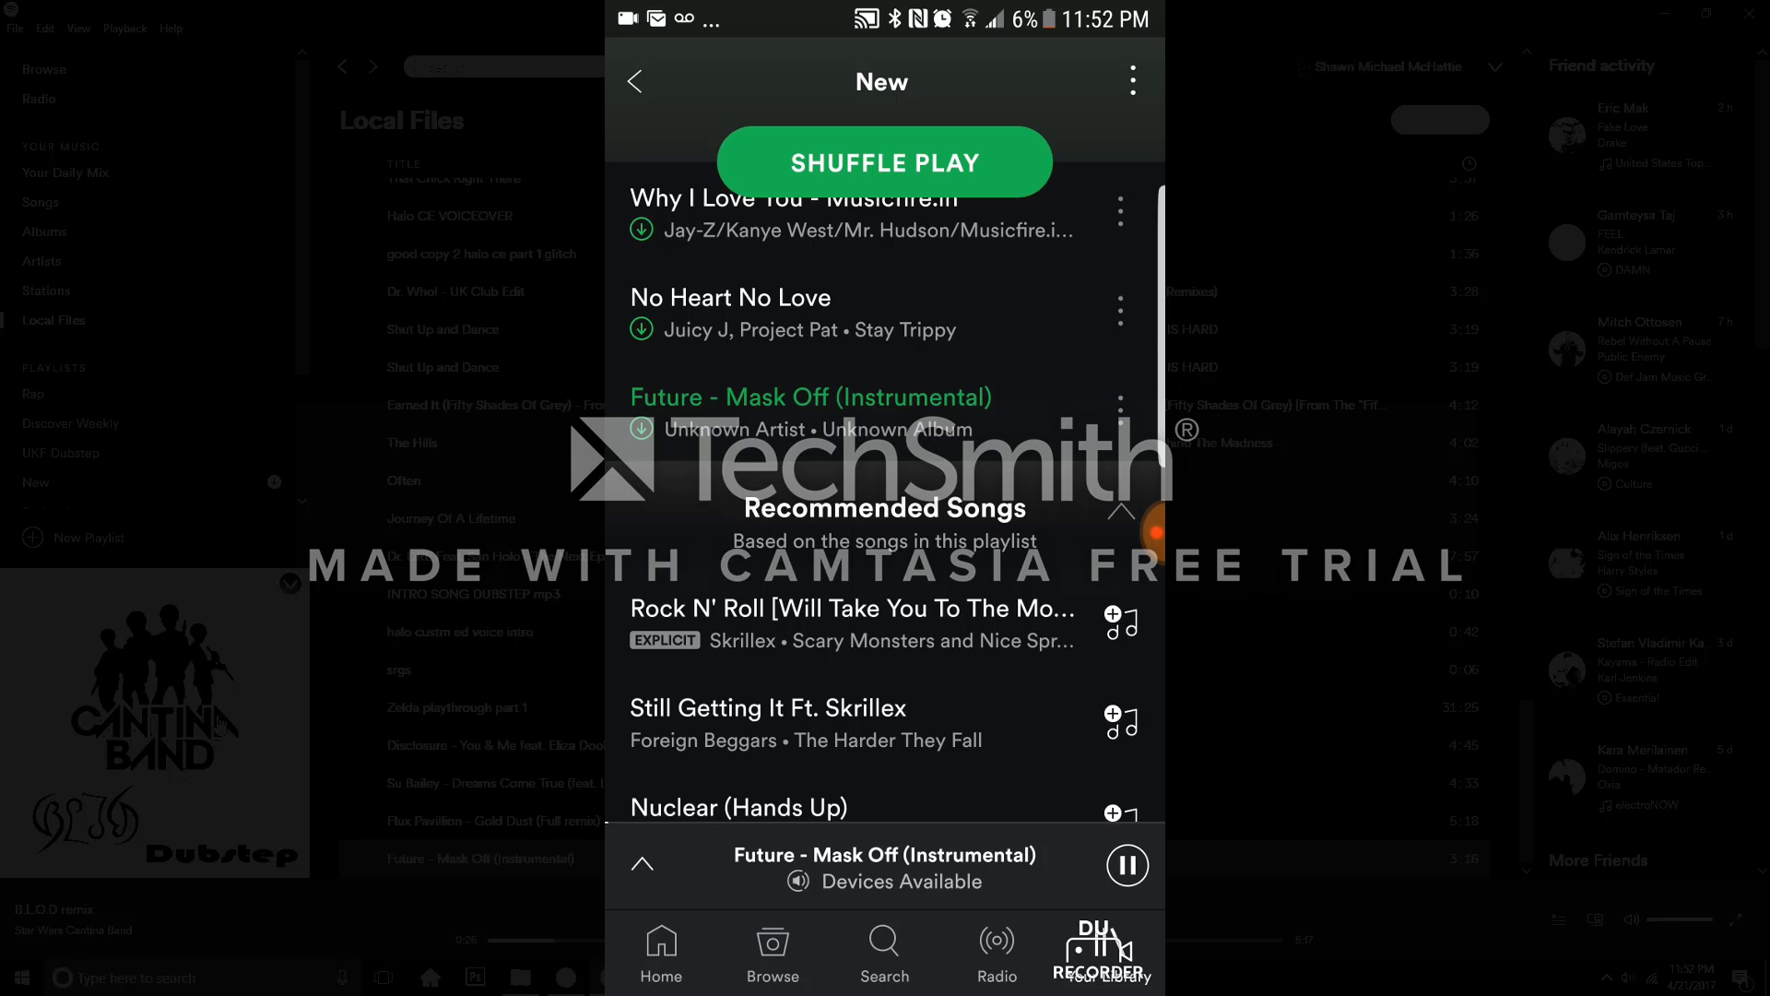
click(887, 881)
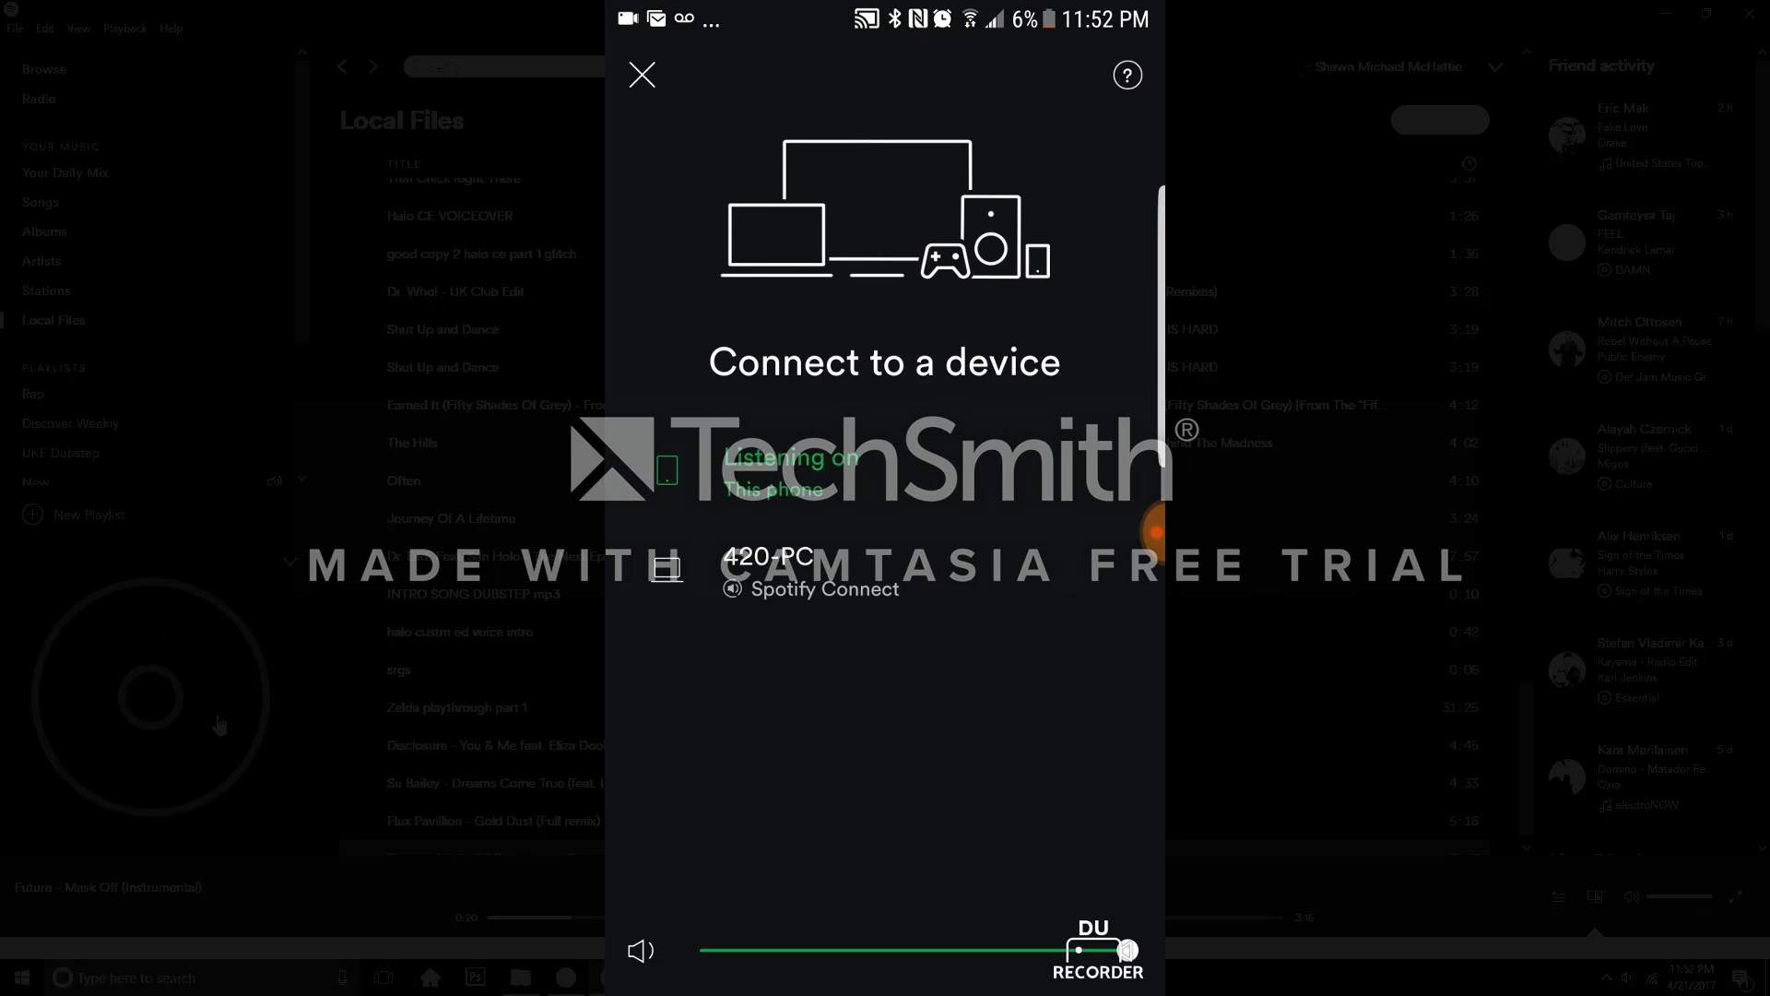
Step: Pause the song in the full now-playing screen and collapse the player
click(642, 74)
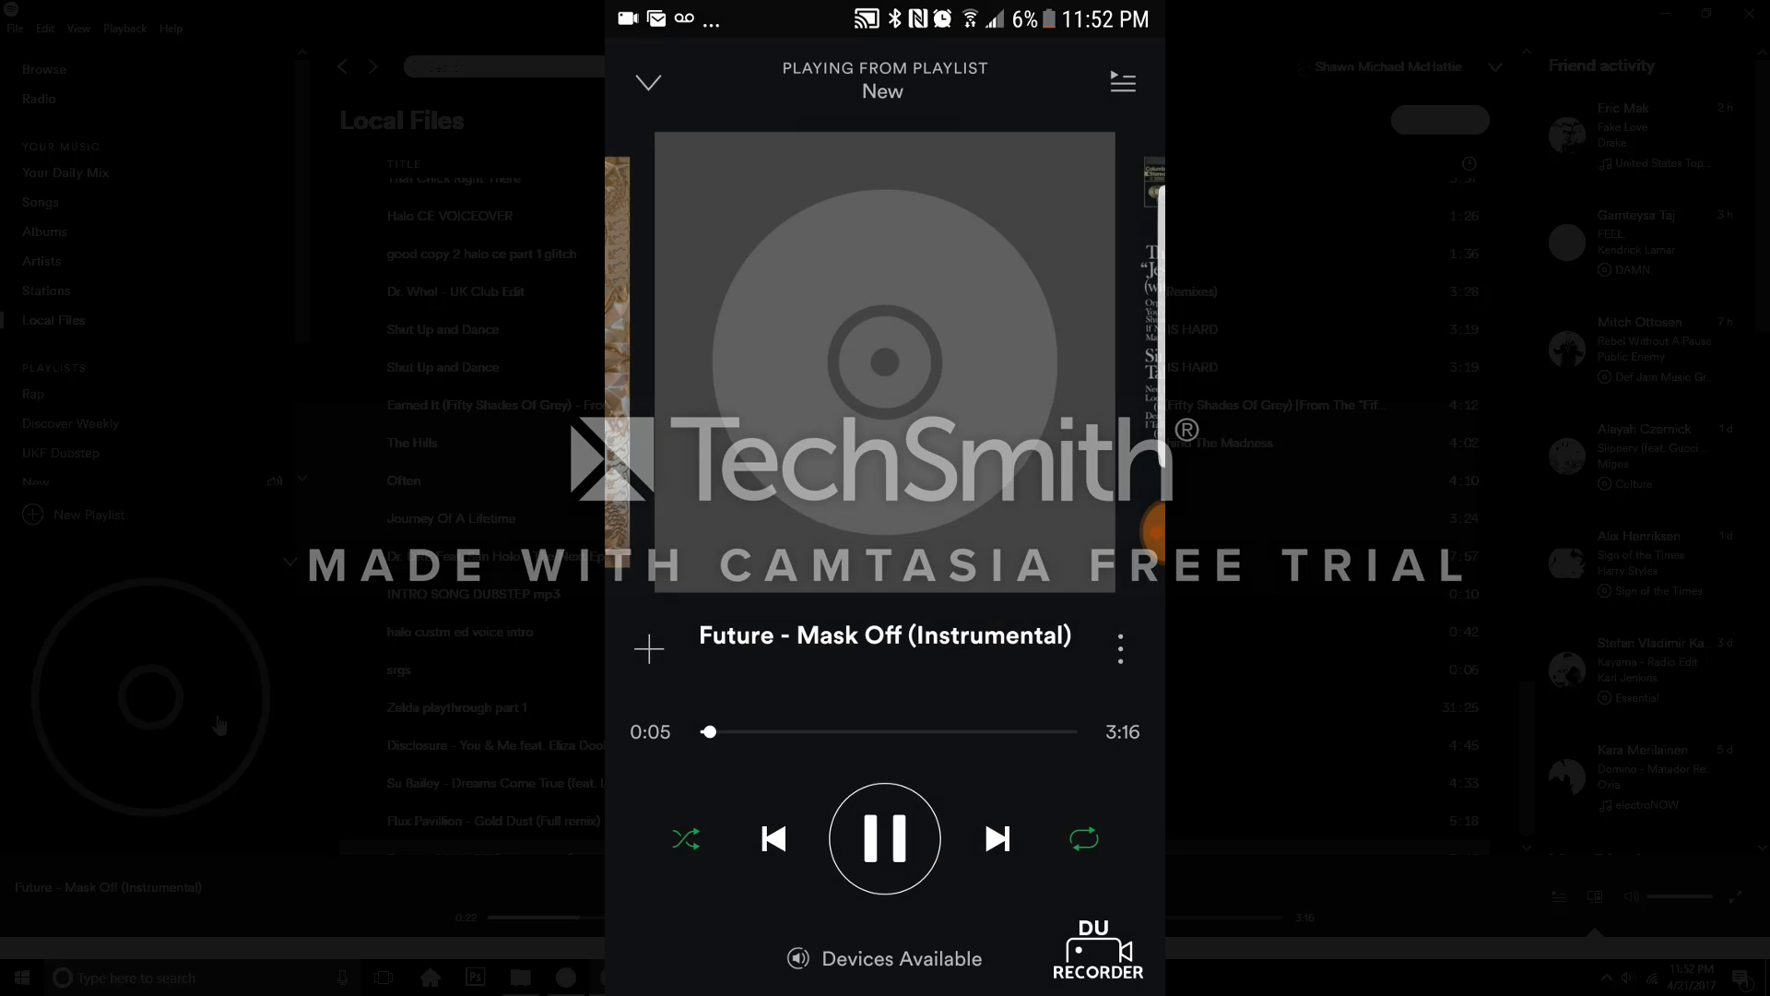
click(885, 837)
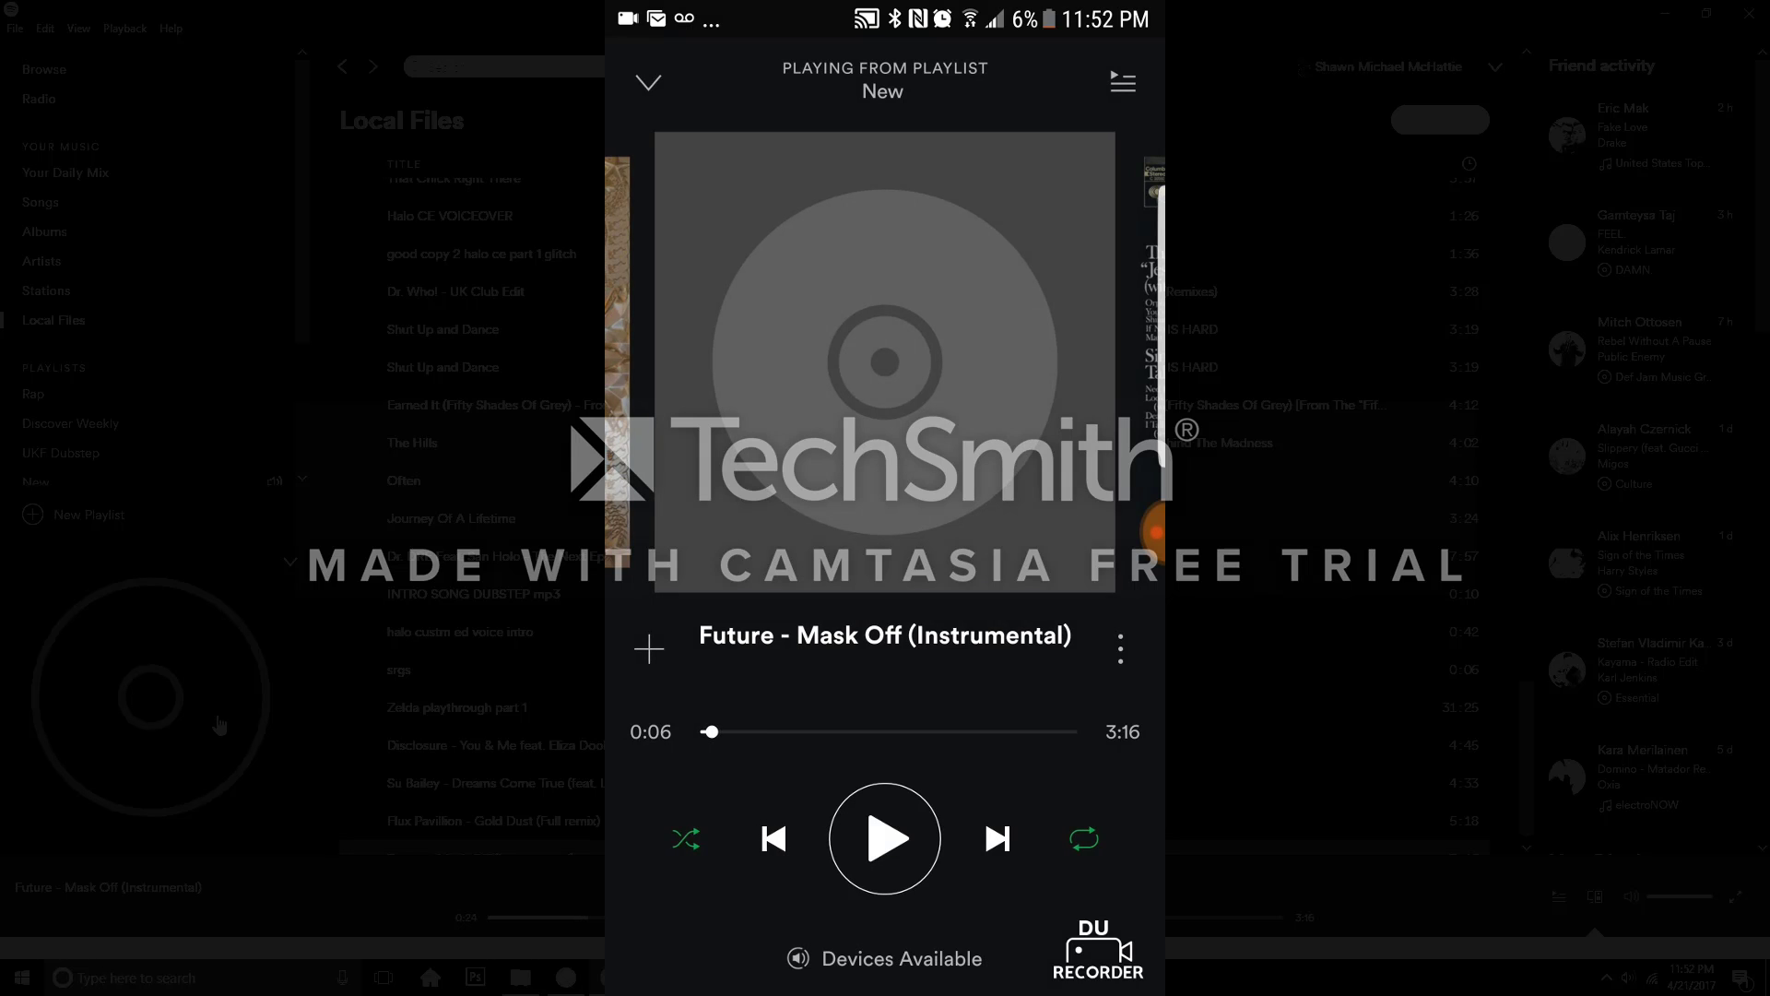
click(647, 83)
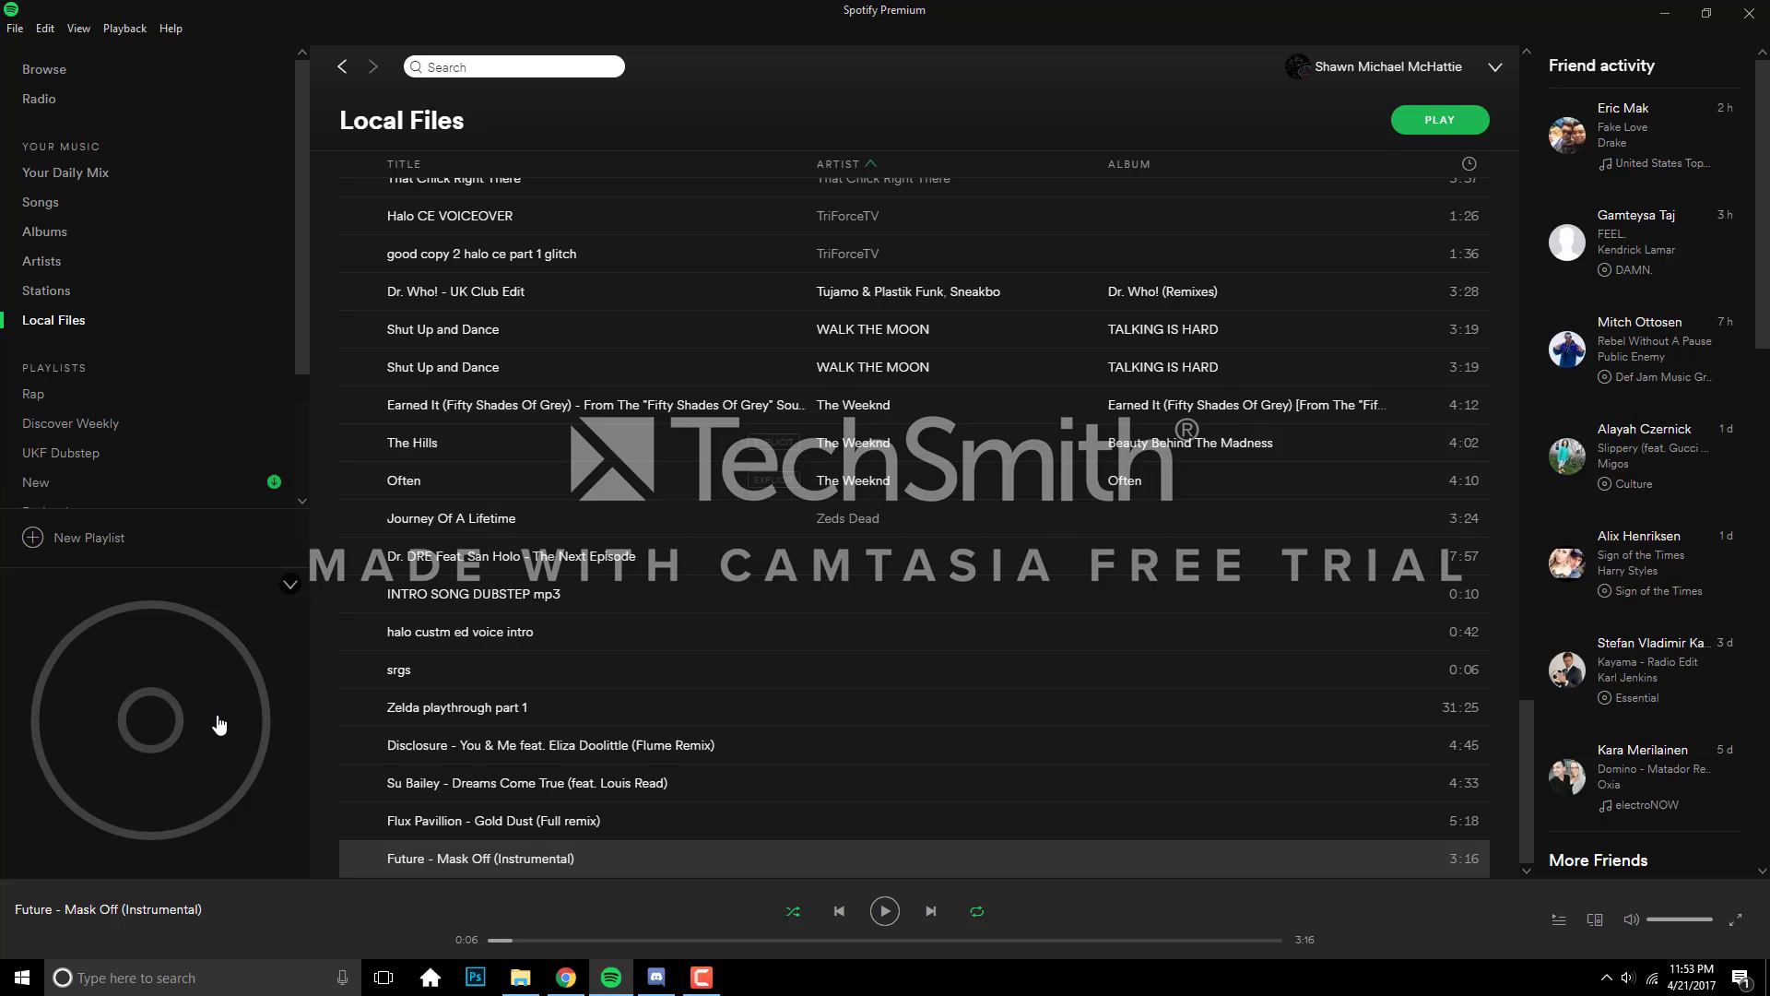
mouse_move(6, 481)
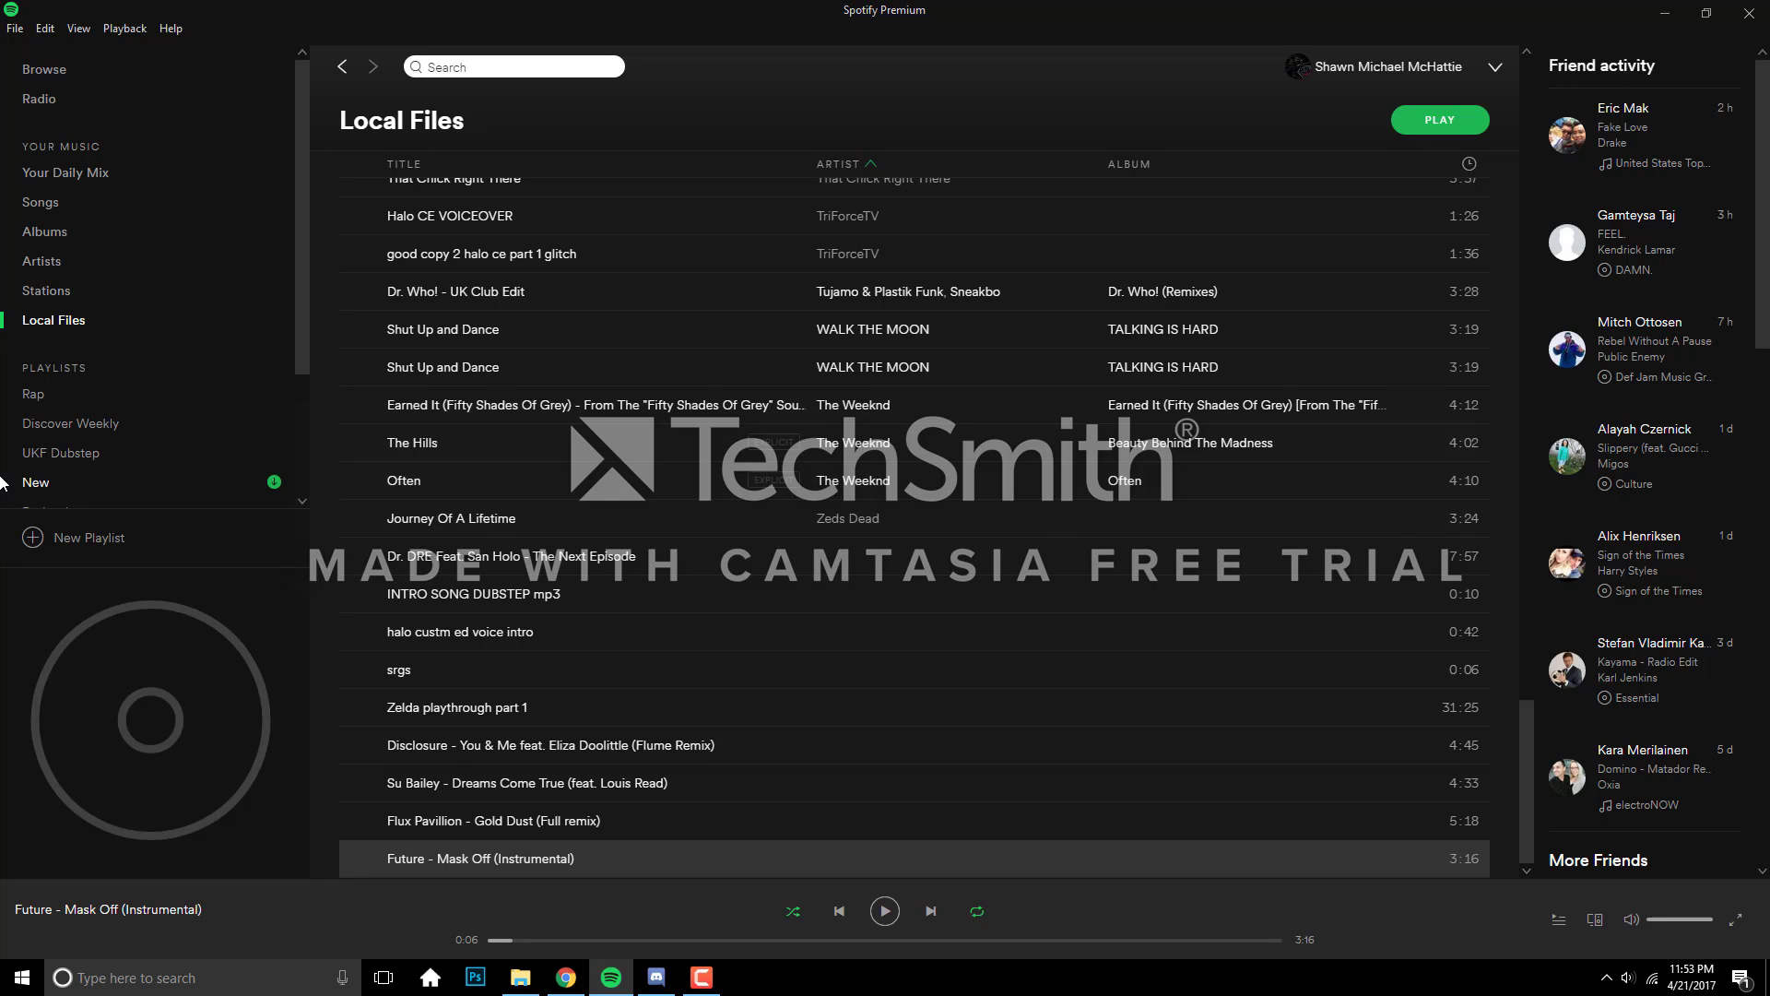
mouse_move(70, 424)
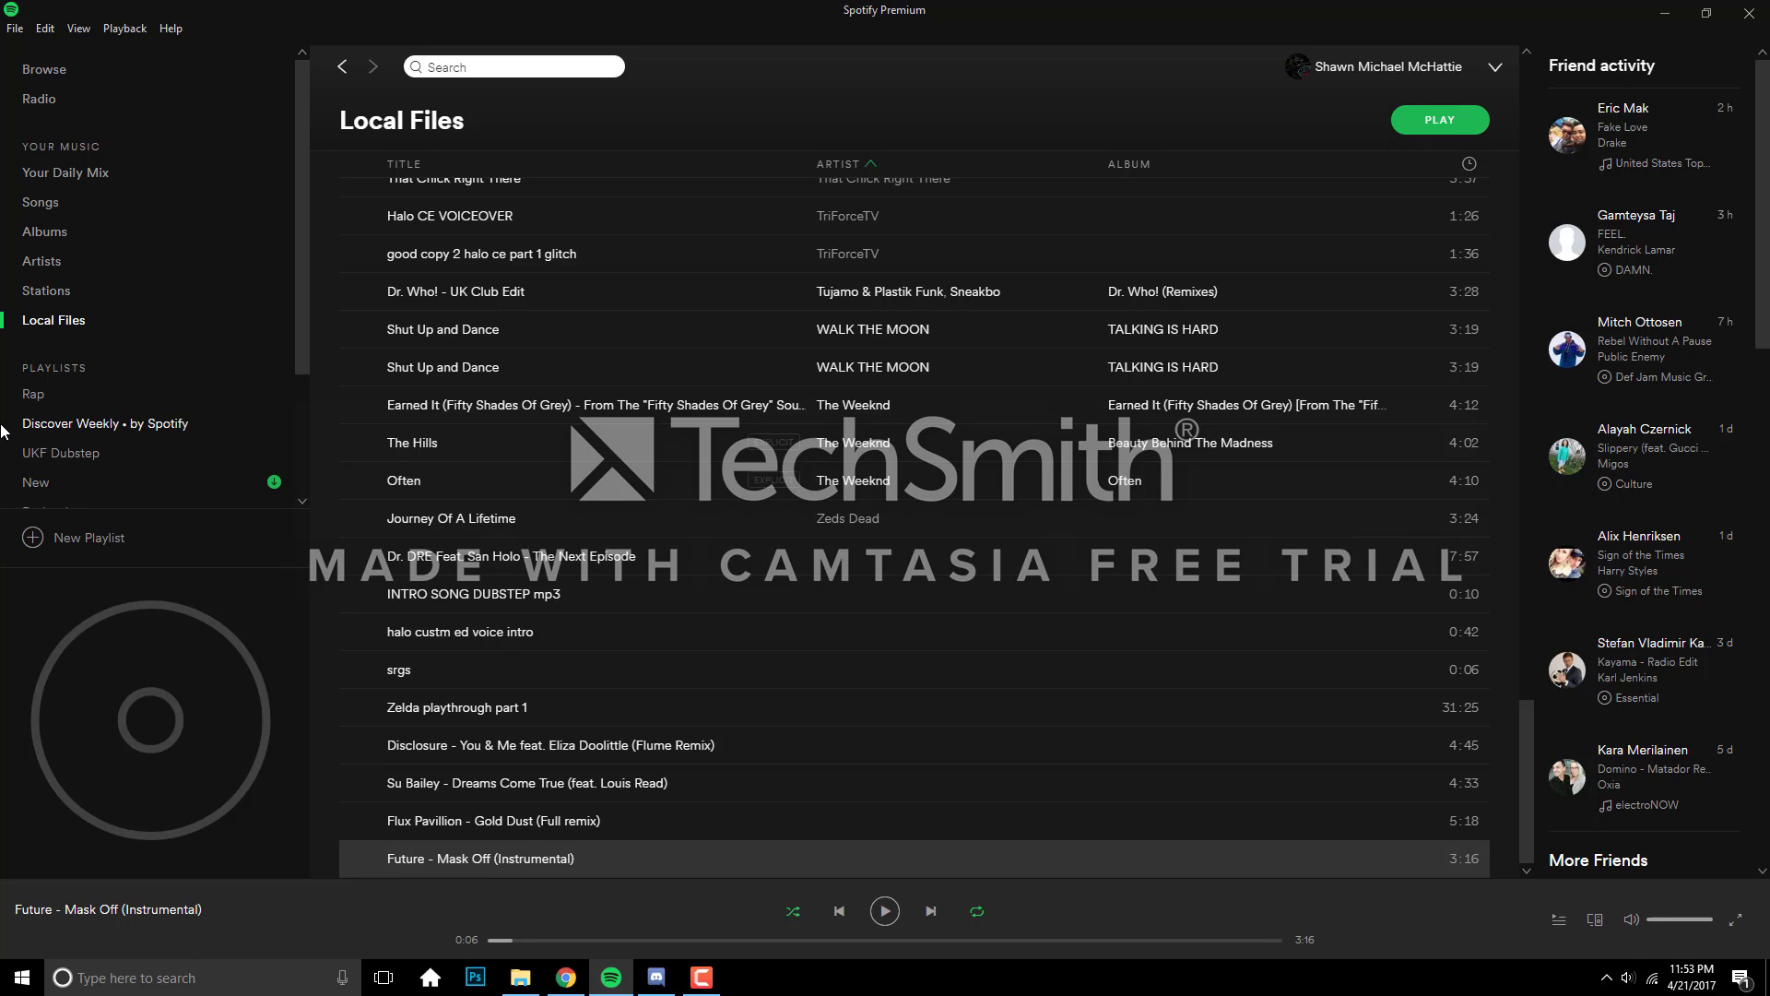